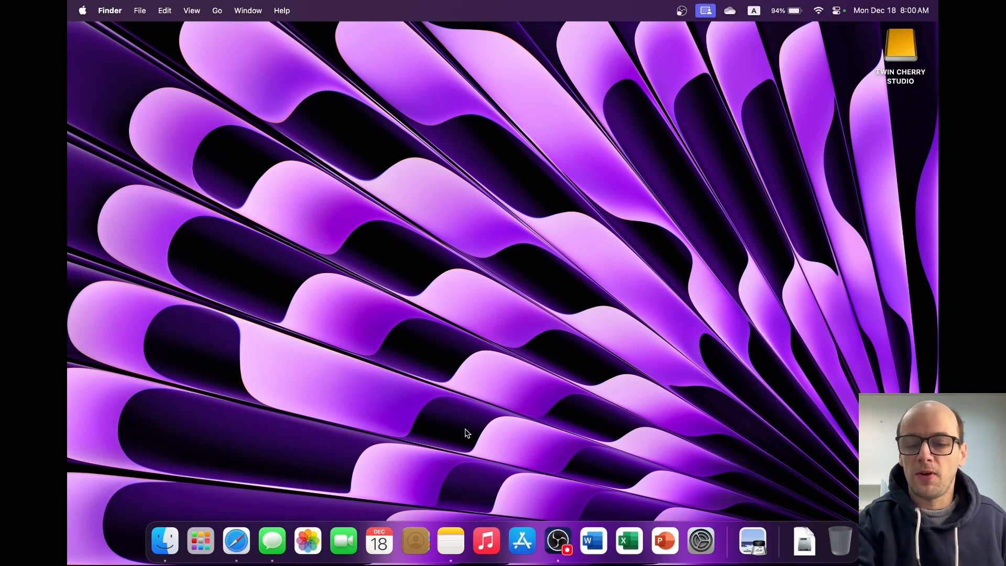
{"action": "mouse_move", "coordinate": [553, 339]}
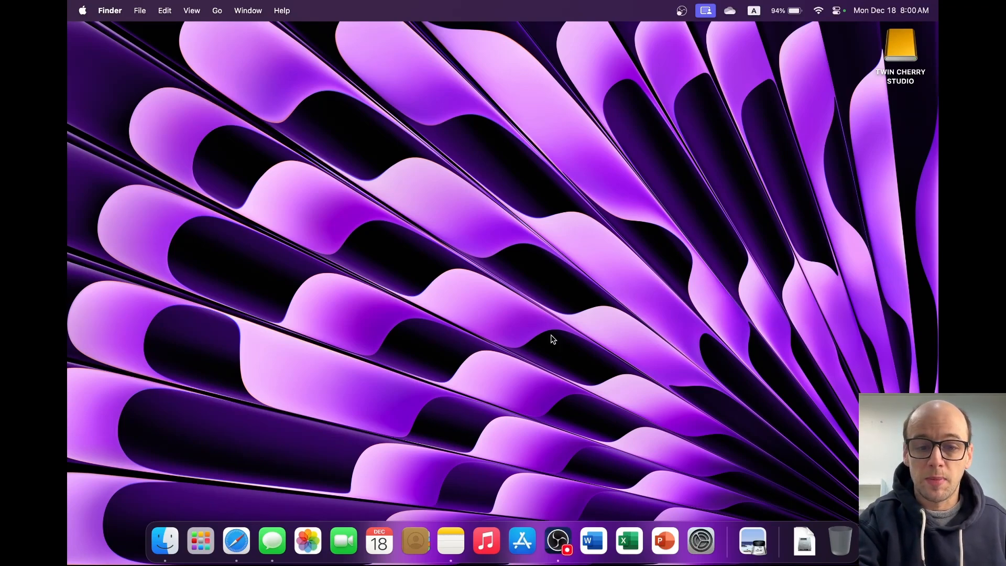
{"action": "mouse_move", "coordinate": [486, 324]}
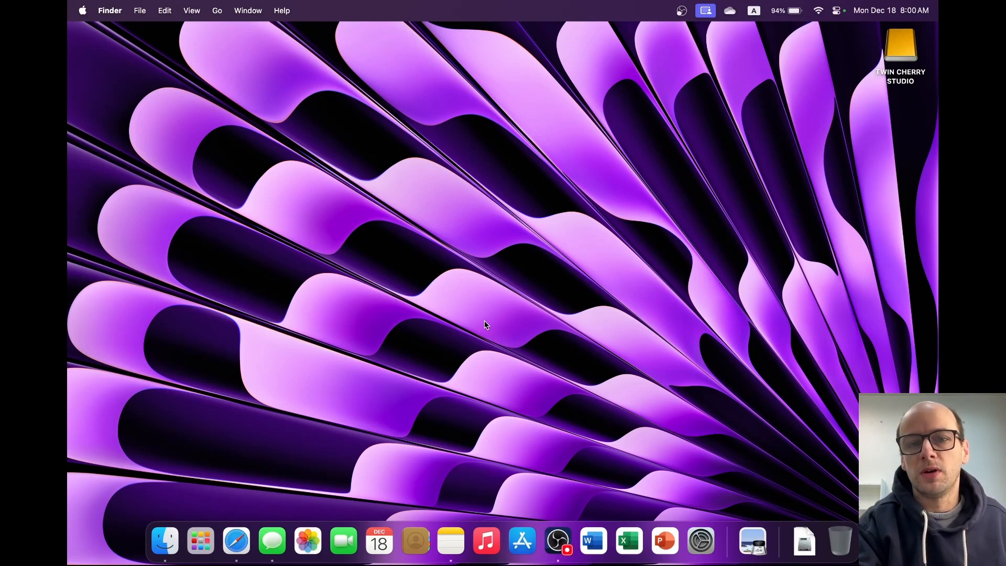
{"action": "mouse_move", "coordinate": [380, 390]}
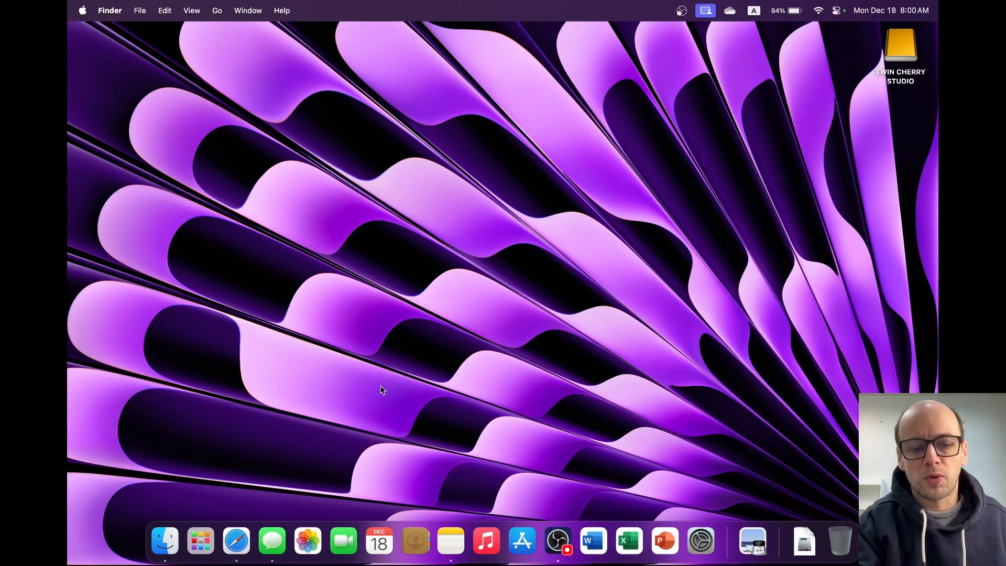
{"action": "mouse_move", "coordinate": [164, 540]}
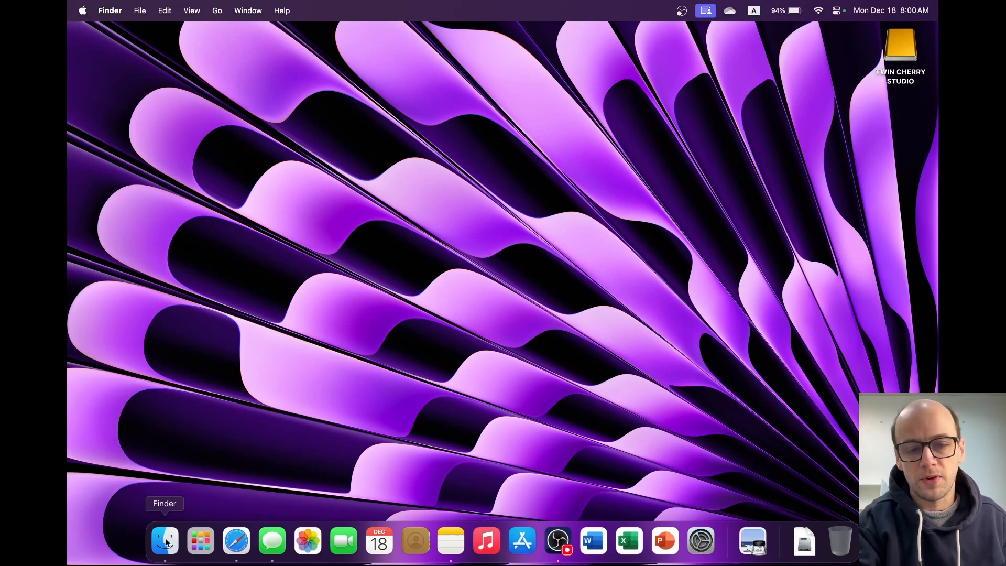
{"action": "mouse_move", "coordinate": [133, 548]}
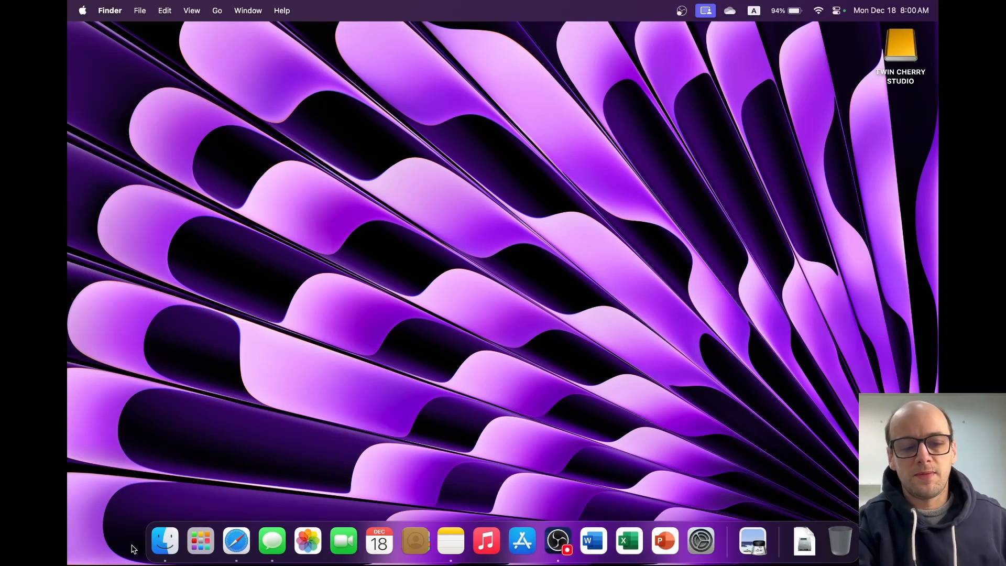
Open the TWIN CHERRY STUDIO drive and show its info with the Windows NT File System (NTFS) format highlighted.
{"action": "double_click", "coordinate": [901, 47]}
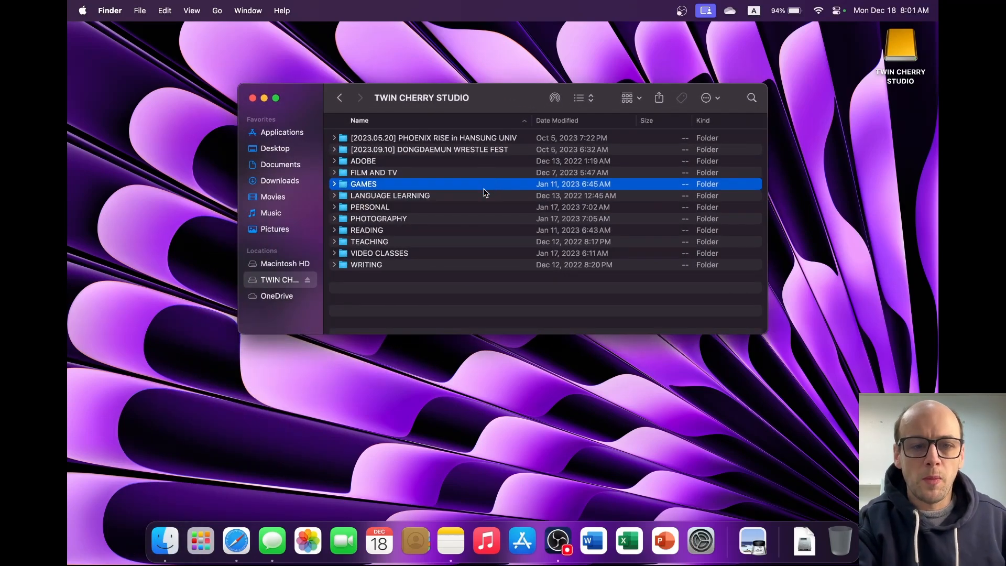
{"action": "mouse_move", "coordinate": [381, 156]}
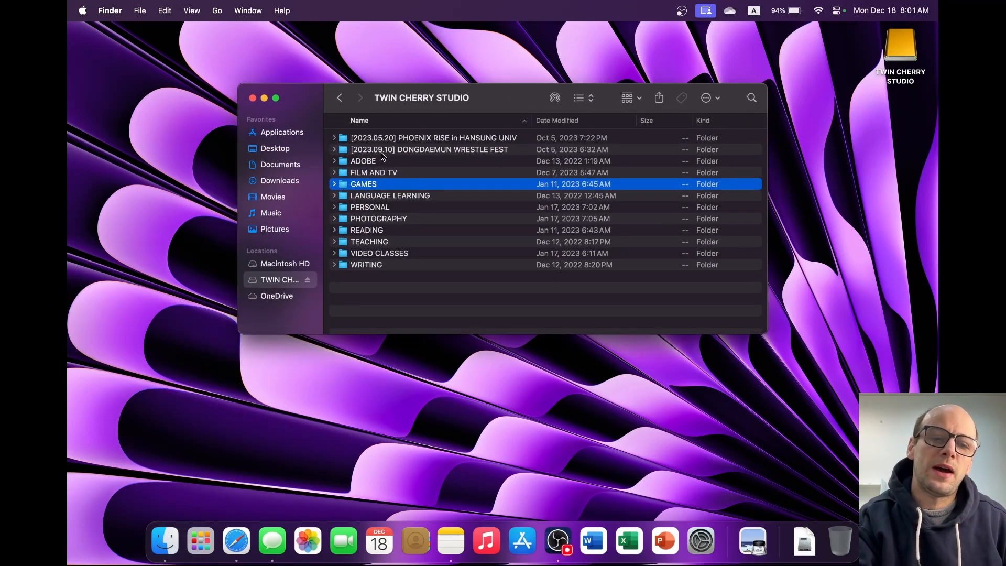
{"action": "mouse_move", "coordinate": [491, 96]}
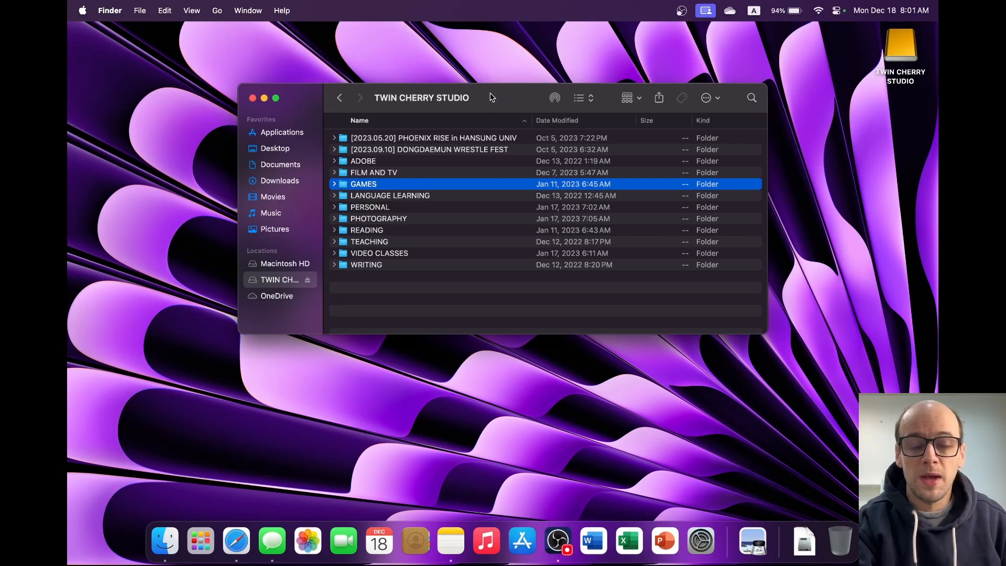
{"action": "mouse_move", "coordinate": [378, 325]}
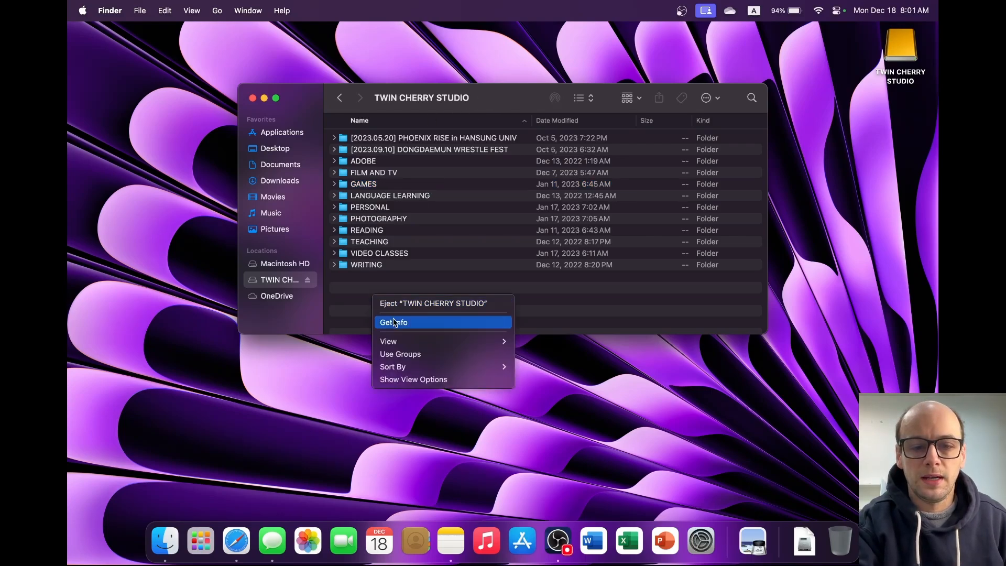
{"action": "mouse_move", "coordinate": [357, 302]}
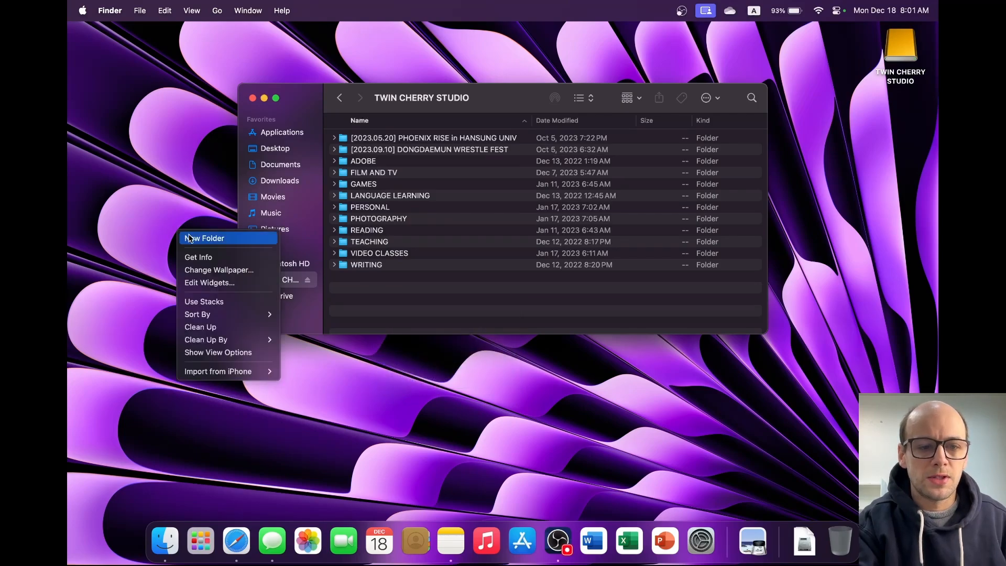
{"action": "mouse_move", "coordinate": [218, 247]}
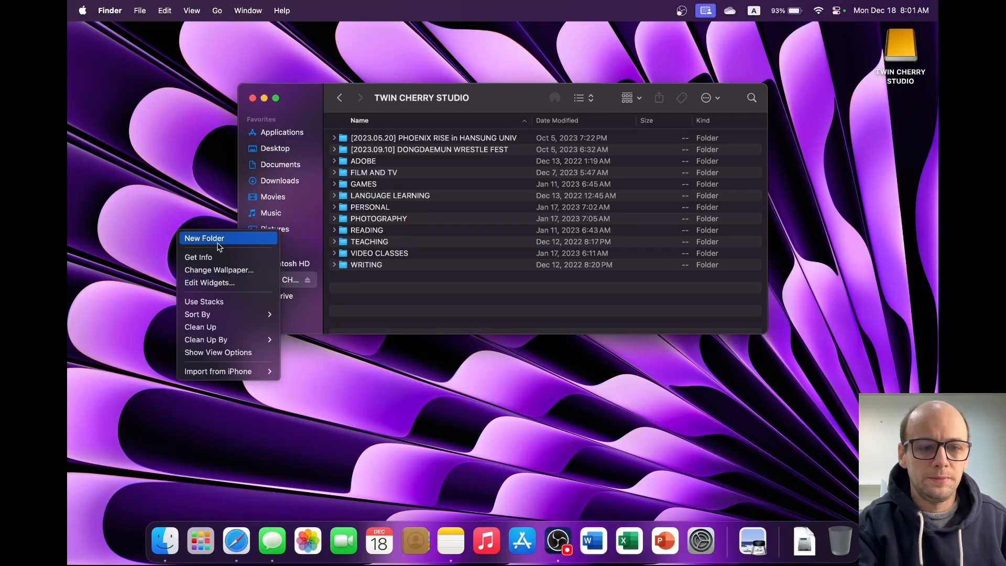
{"action": "left_click", "coordinate": [204, 238]}
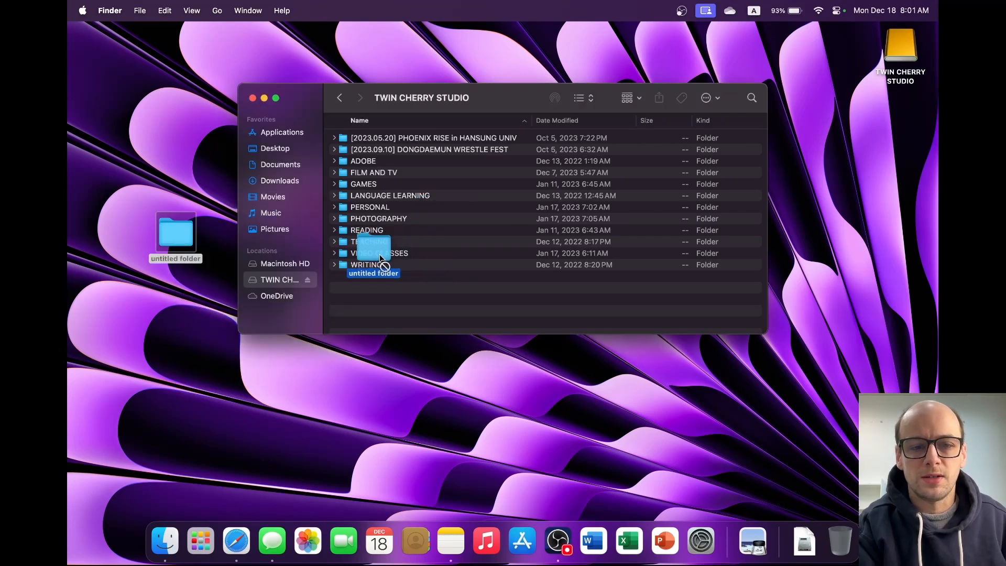
{"action": "right_click", "coordinate": [279, 279]}
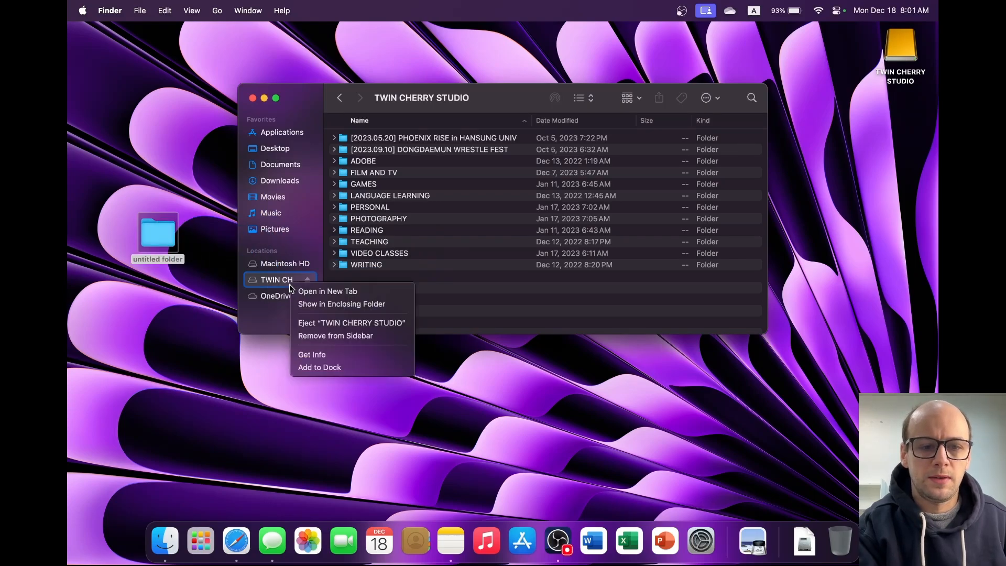
{"action": "left_click", "coordinate": [312, 354]}
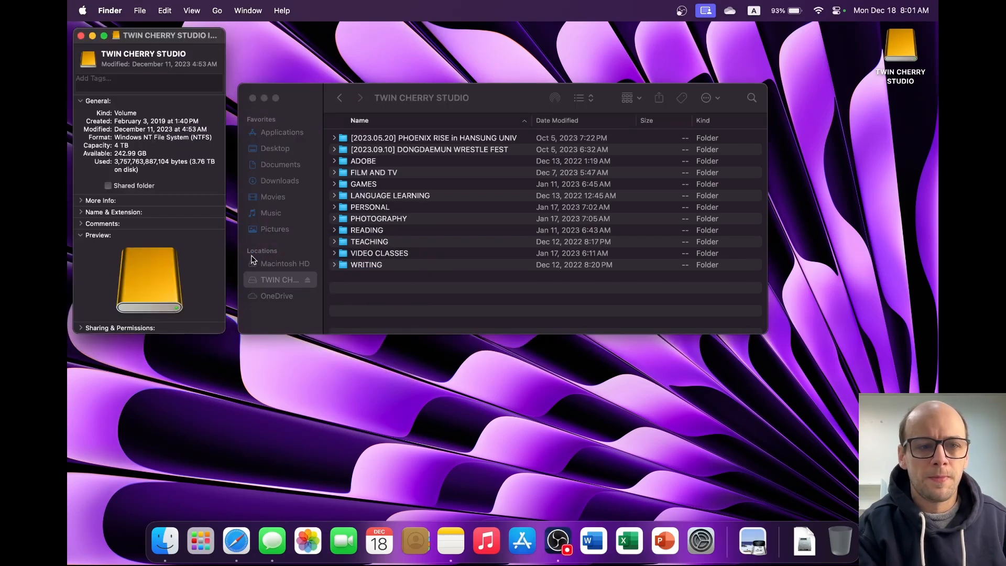
{"action": "double_click", "coordinate": [148, 137]}
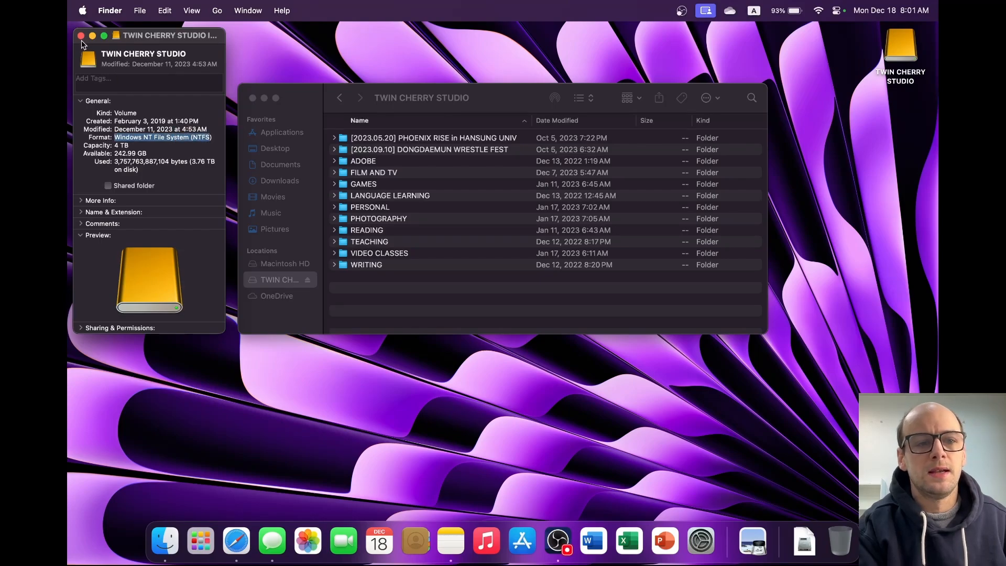
Leave the drive info and check the Paragon shop cart's currency list without changing it.
{"action": "left_click", "coordinate": [82, 35]}
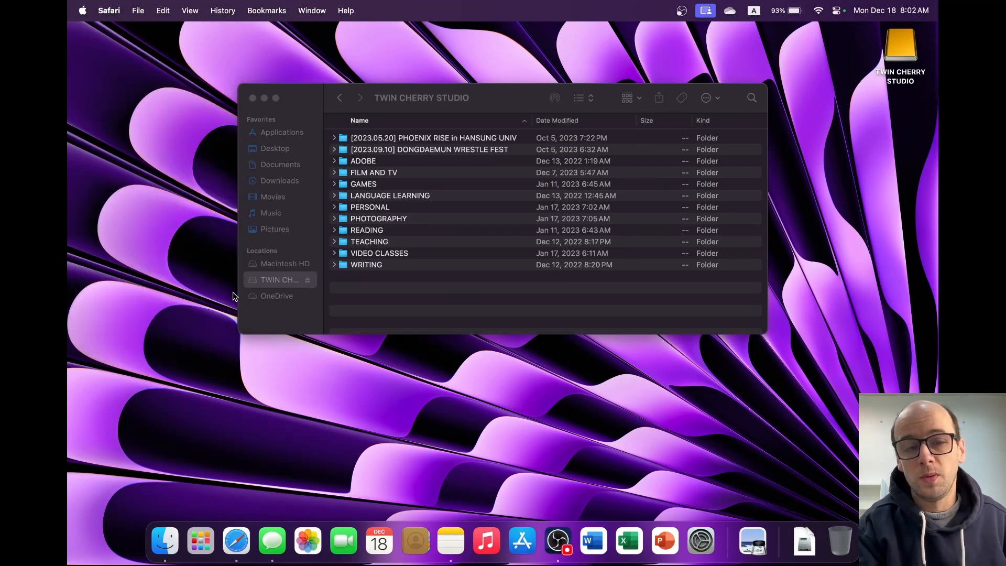
{"action": "mouse_move", "coordinate": [220, 345]}
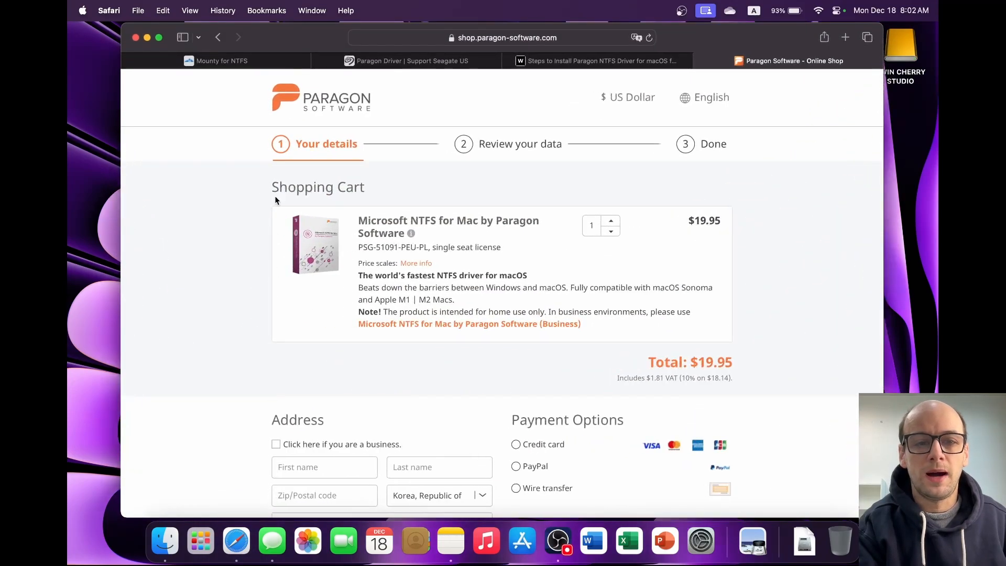
{"action": "left_click", "coordinate": [405, 61]}
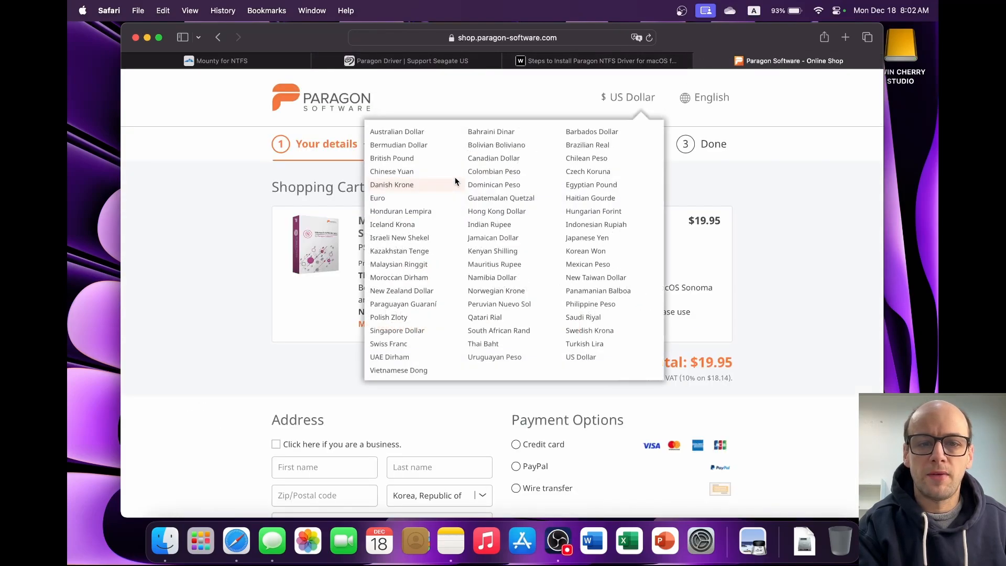
{"action": "left_click", "coordinate": [234, 245]}
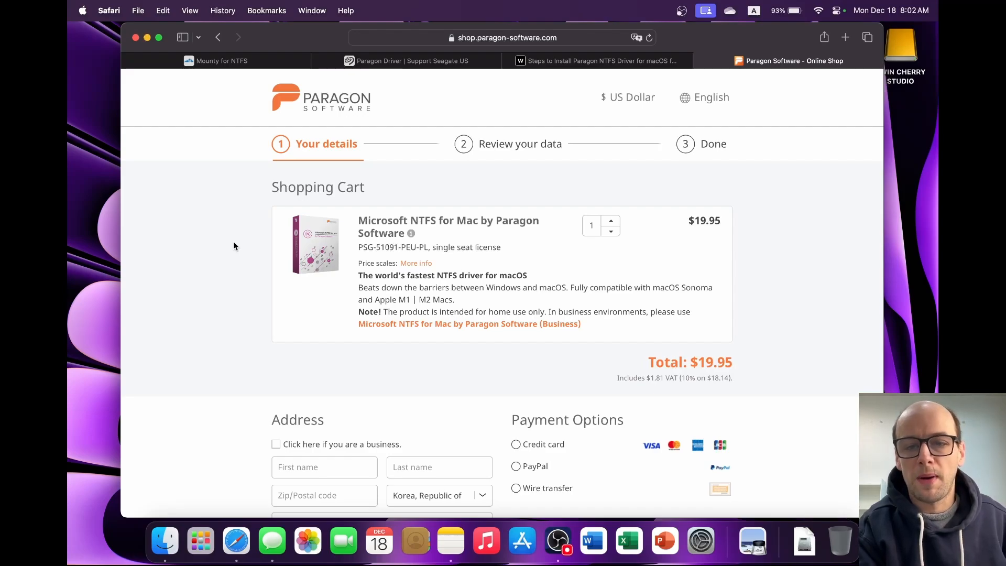
{"action": "mouse_move", "coordinate": [521, 307]}
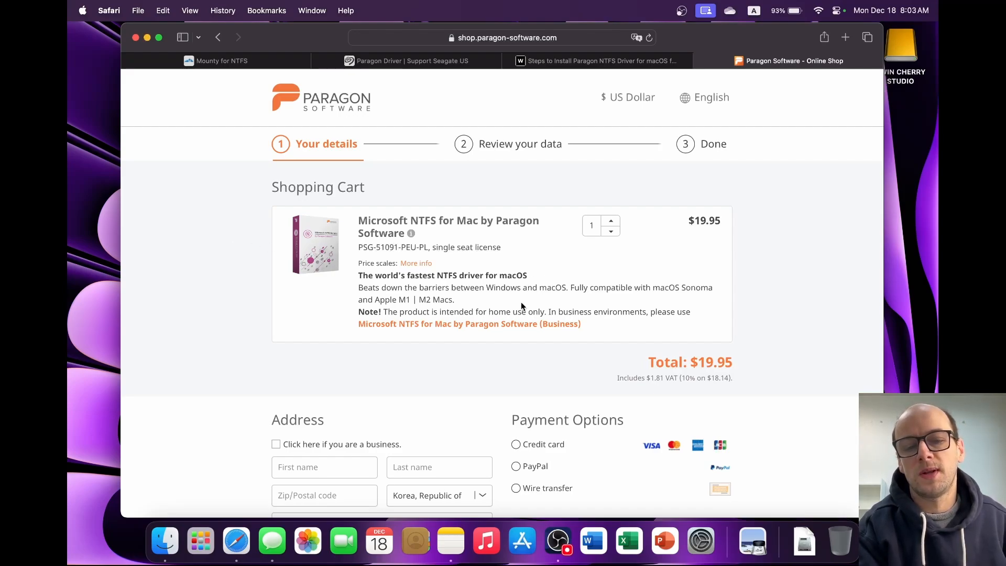
Review the WD and Seagate Paragon pages, returning to the cart with Microsoft NTFS for Mac at $19.95.
{"action": "left_click", "coordinate": [595, 60]}
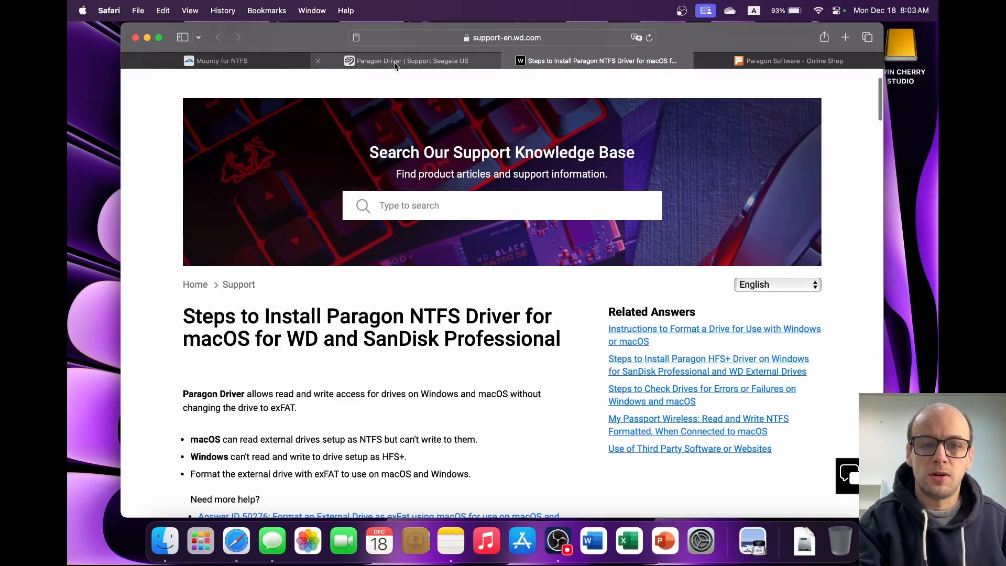
{"action": "left_click", "coordinate": [409, 60]}
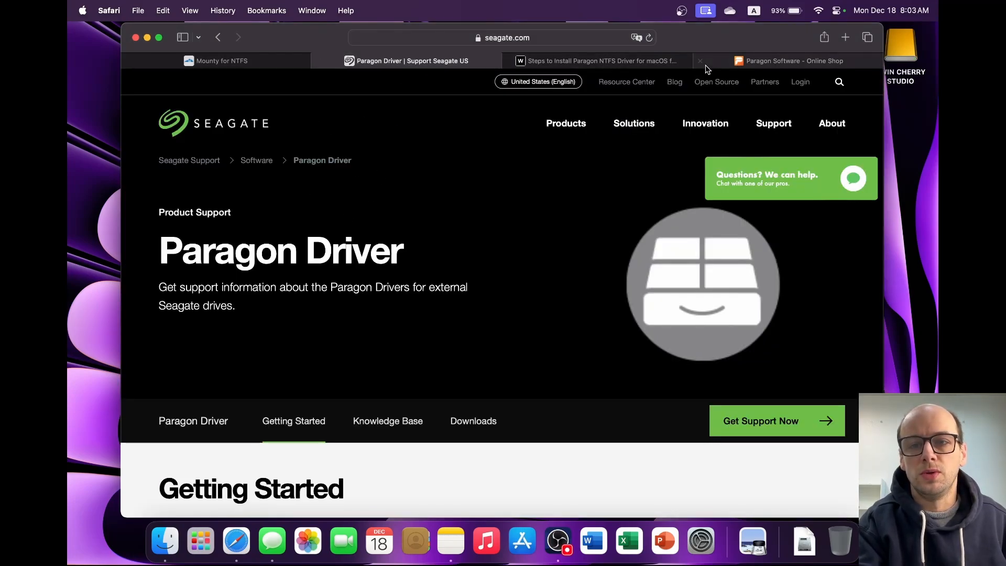
{"action": "left_click", "coordinate": [792, 60]}
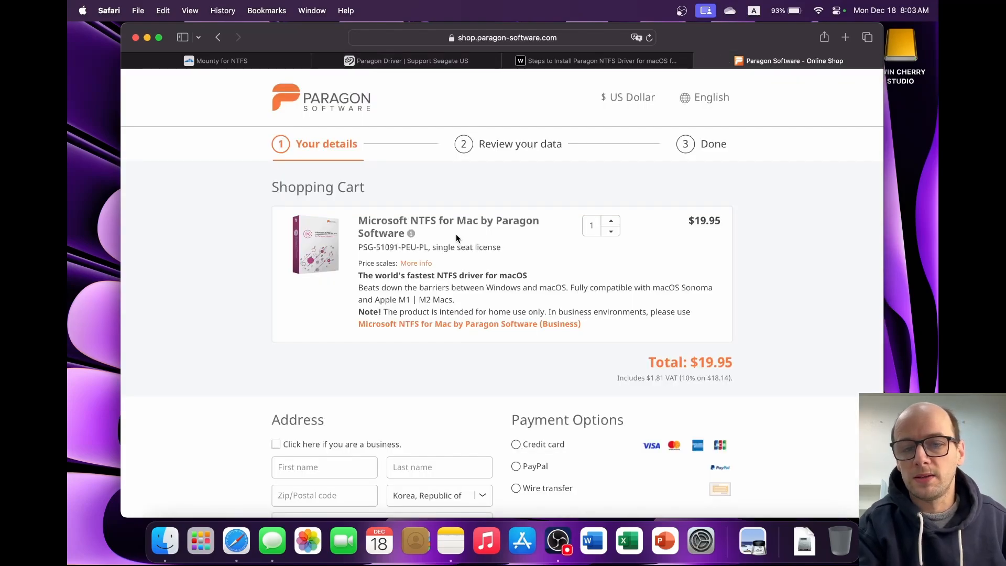
{"action": "mouse_move", "coordinate": [687, 224]}
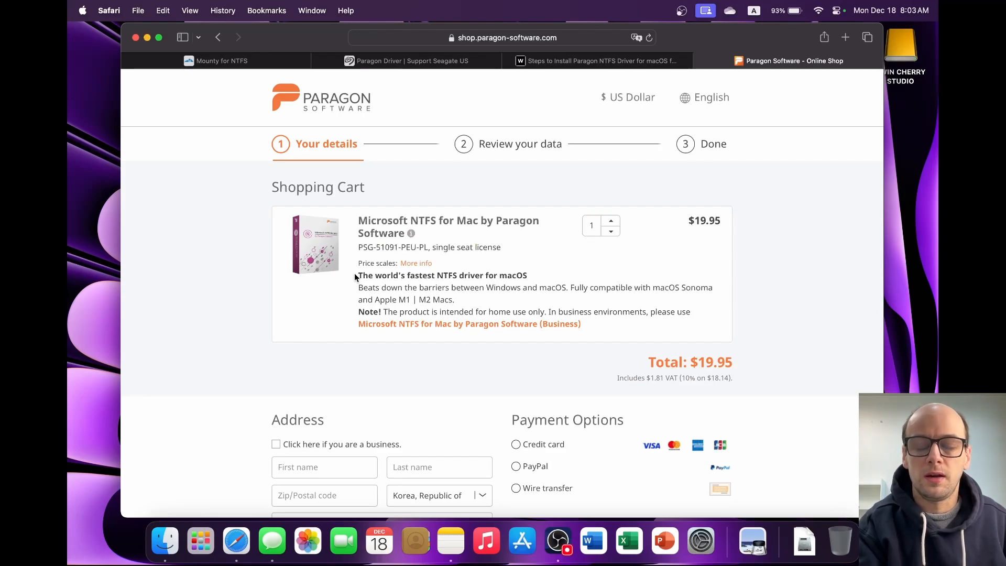
{"action": "mouse_move", "coordinate": [388, 180]}
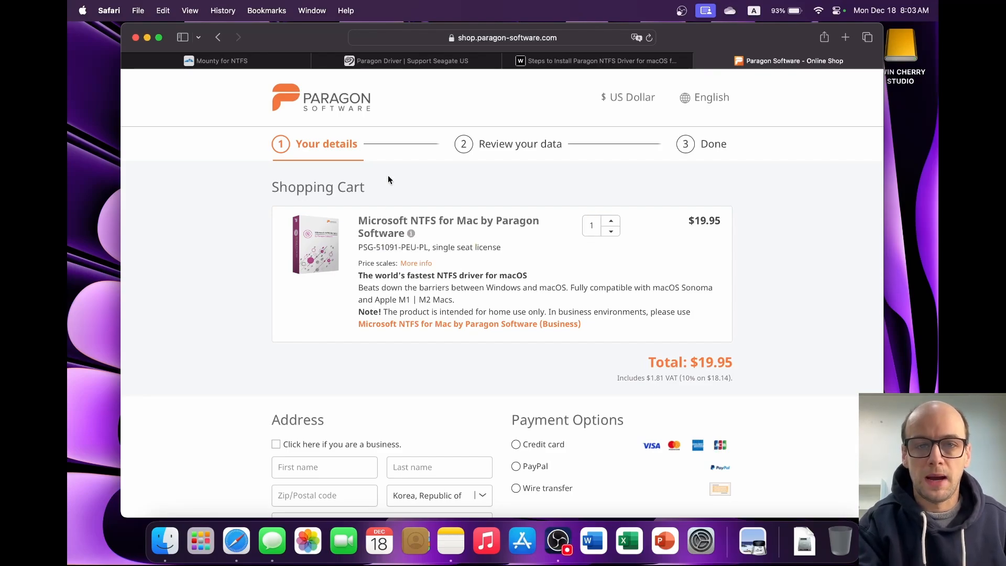
{"action": "mouse_move", "coordinate": [388, 117]}
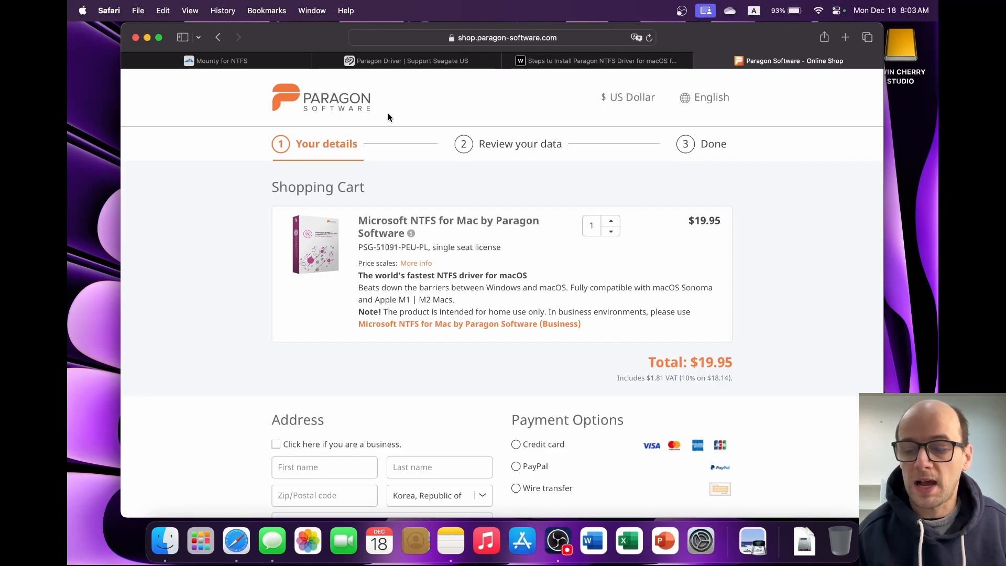
{"action": "mouse_move", "coordinate": [404, 127]}
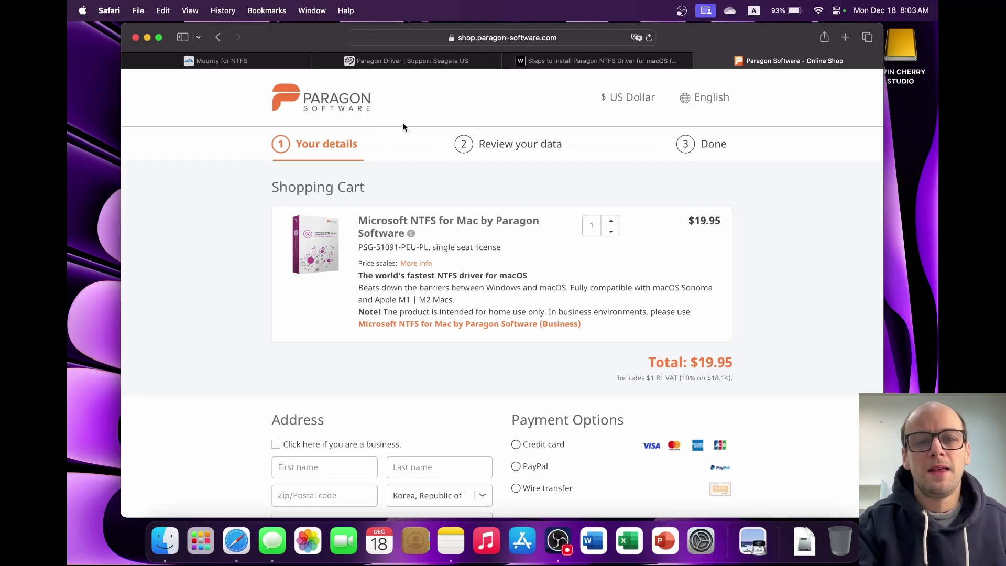
{"action": "mouse_move", "coordinate": [620, 362]}
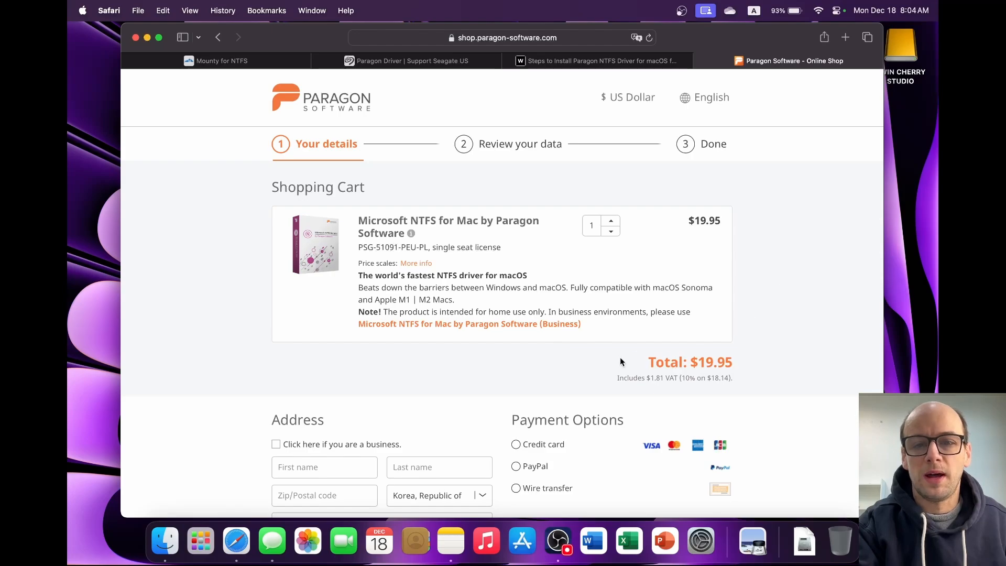
{"action": "left_click", "coordinate": [215, 61]}
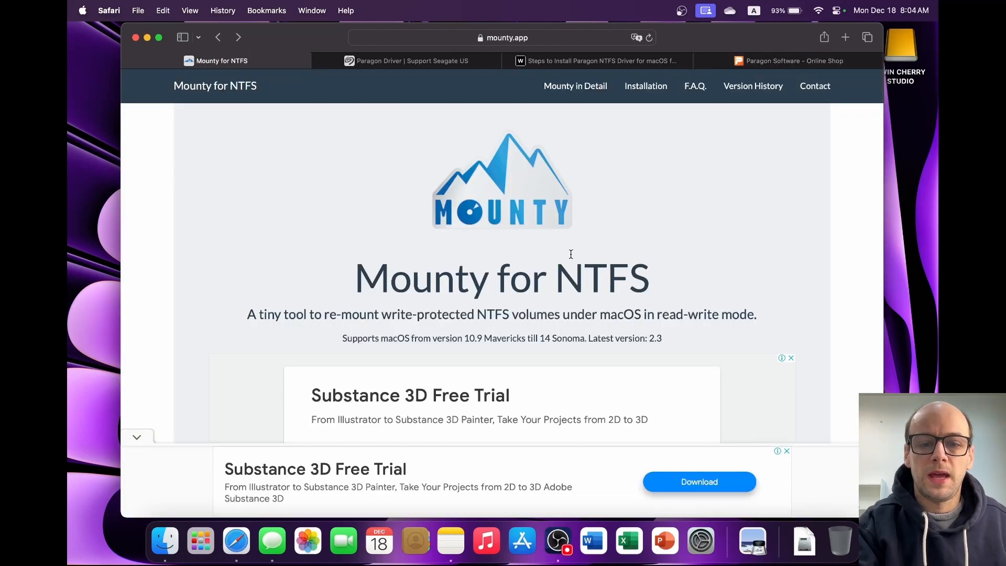
{"action": "scroll", "scroll_direction": "down", "scroll_amount": 3}
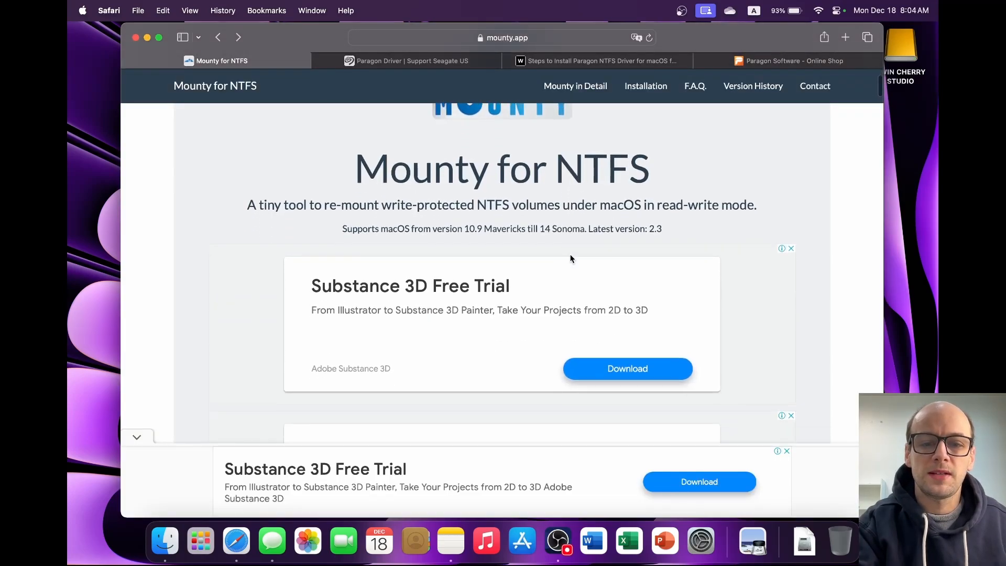
{"action": "scroll", "scroll_direction": "down", "scroll_amount": 3}
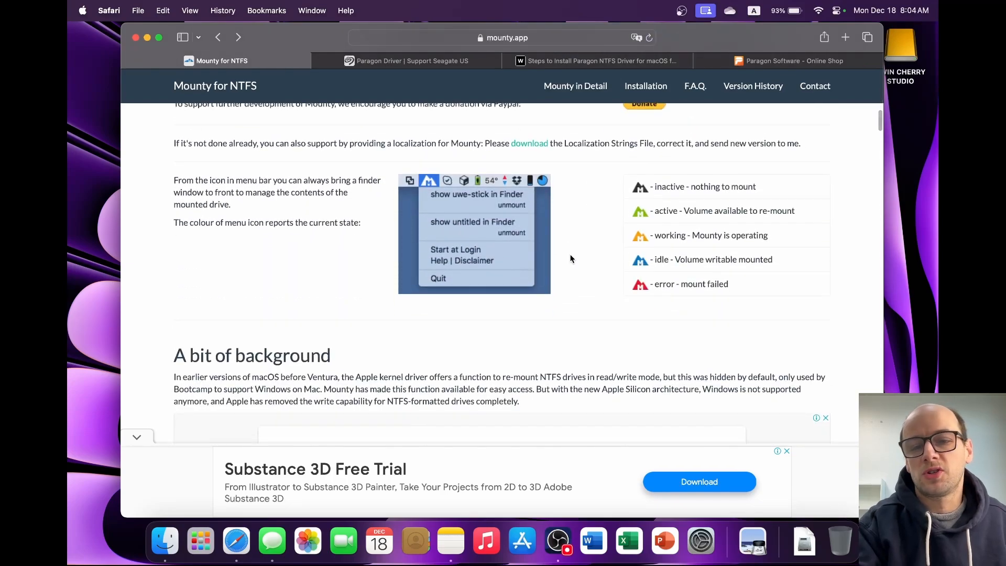
{"action": "scroll", "scroll_direction": "down", "scroll_amount": 3}
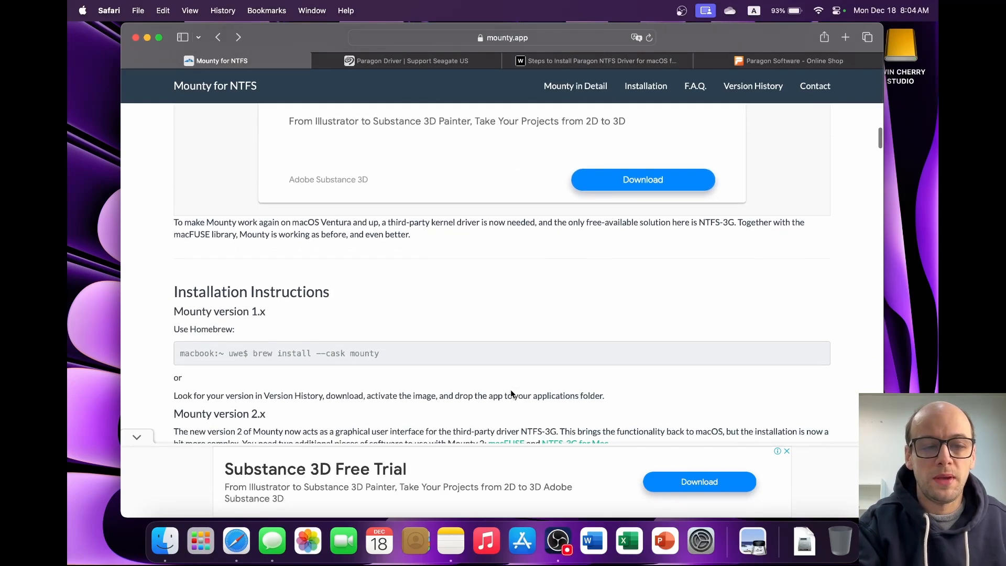
{"action": "scroll", "scroll_direction": "down", "scroll_amount": 3}
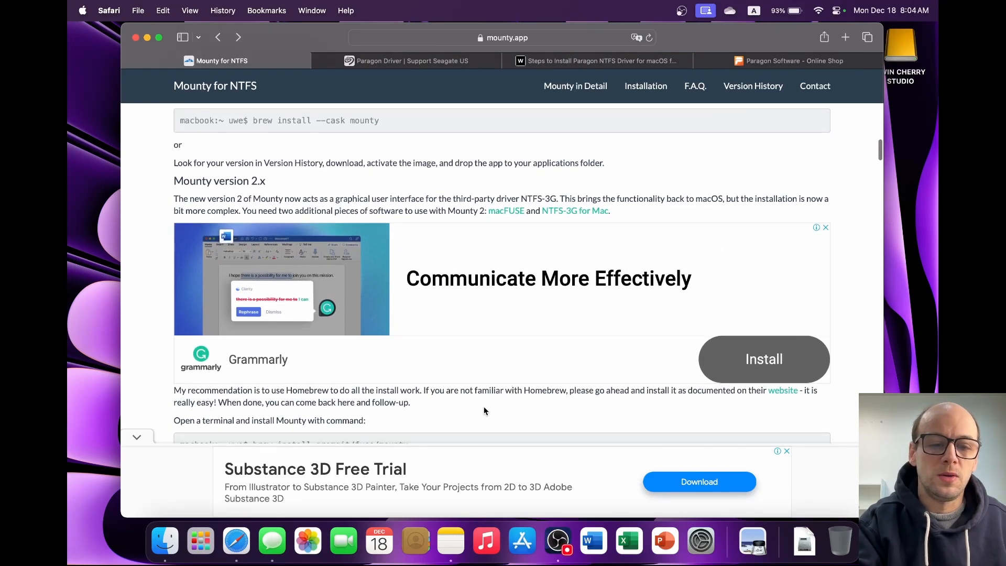
{"action": "mouse_move", "coordinate": [396, 424]}
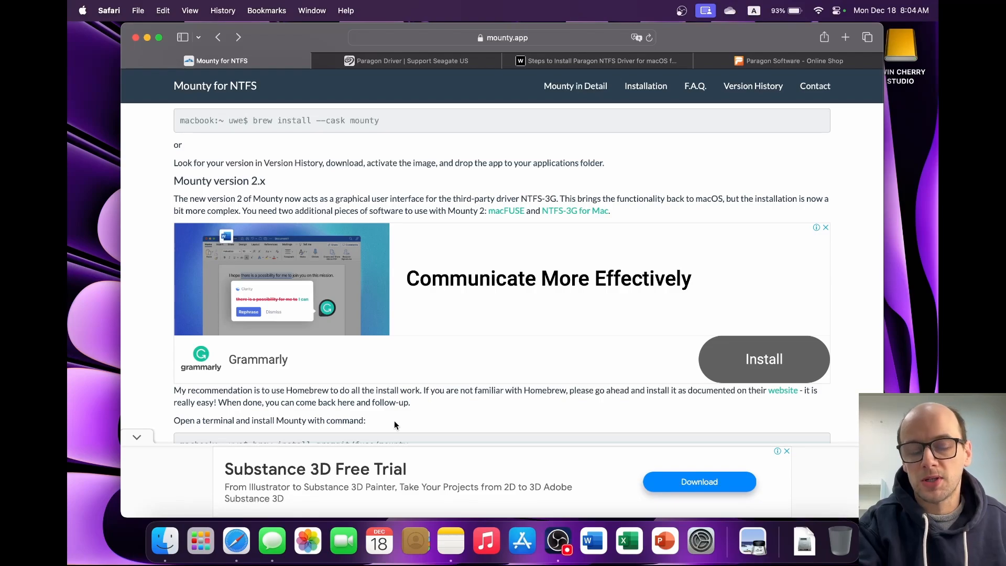
{"action": "mouse_move", "coordinate": [269, 241]}
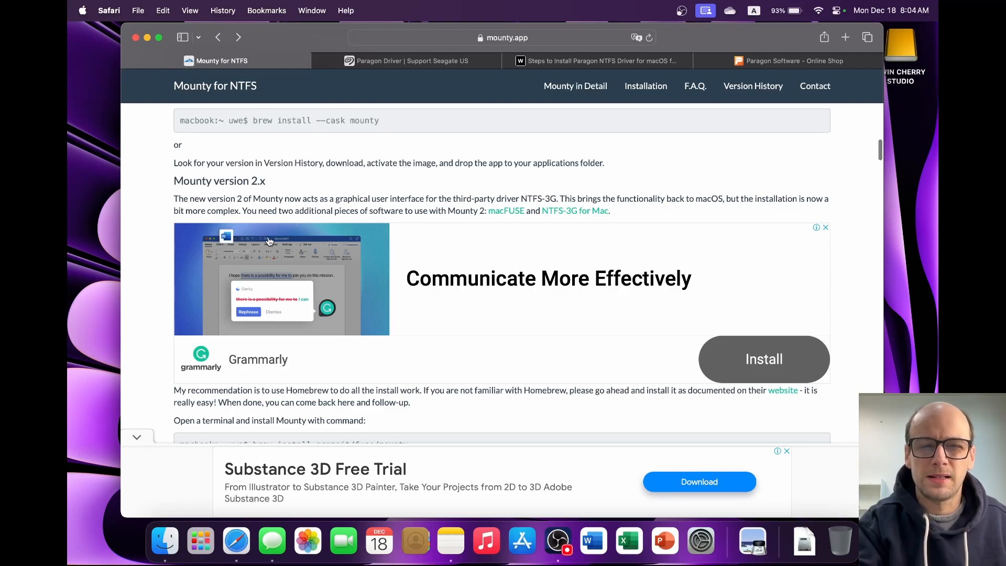
{"action": "mouse_move", "coordinate": [128, 62]}
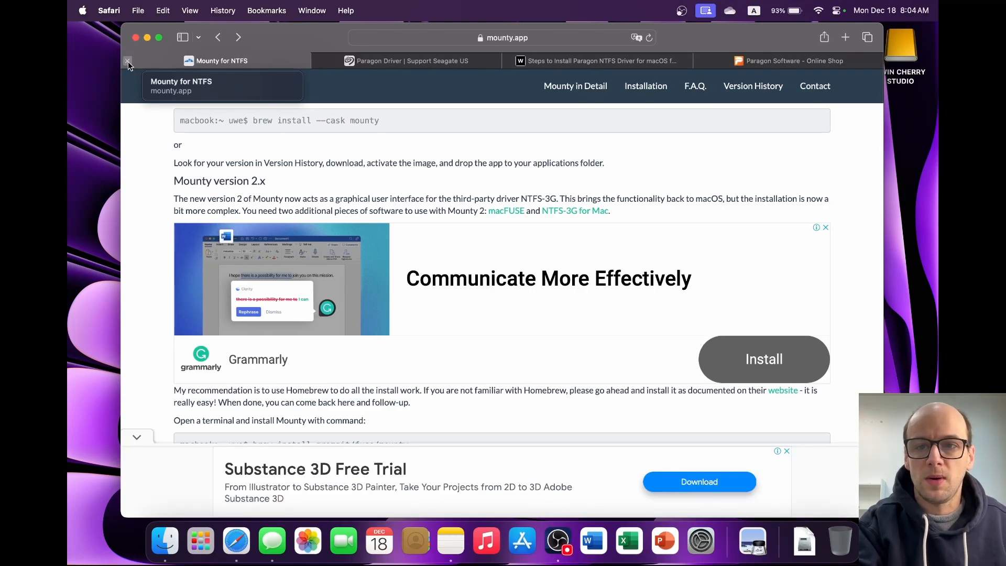
Close the Mounty for NTFS tab and bring up the WD 'Steps to Install Paragon NTFS Driver' article.
{"action": "left_click", "coordinate": [417, 61]}
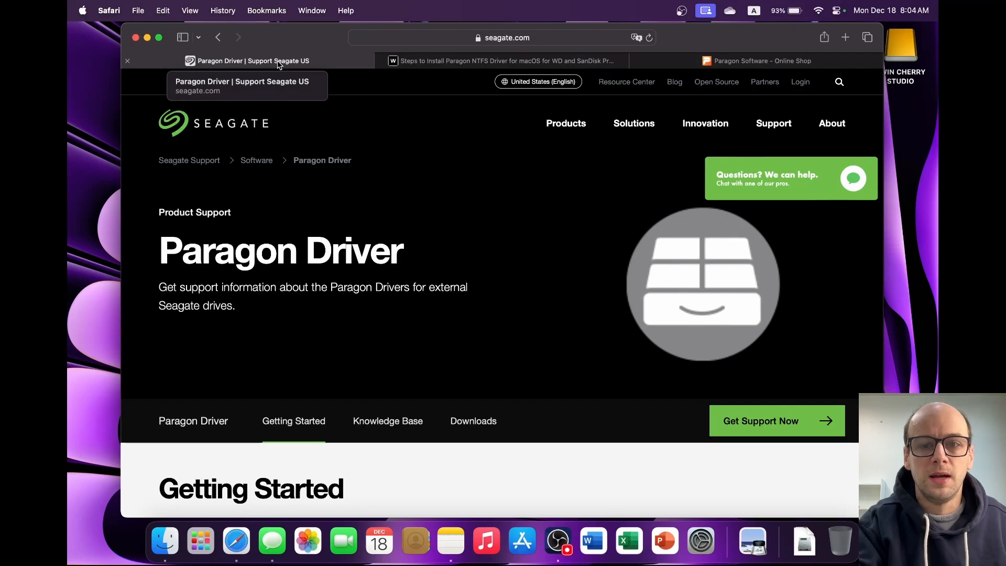
{"action": "left_click", "coordinate": [762, 61]}
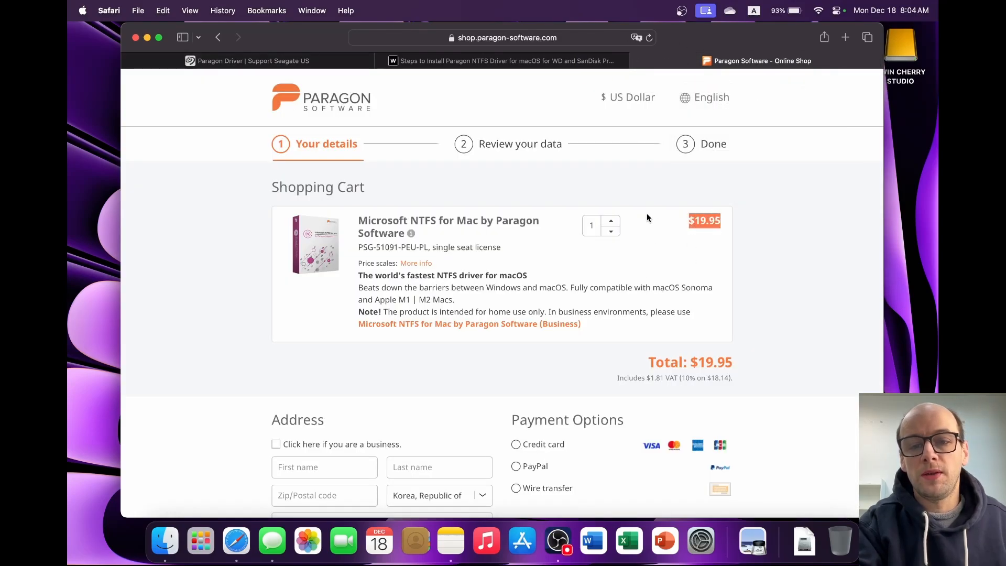
{"action": "mouse_move", "coordinate": [705, 230]}
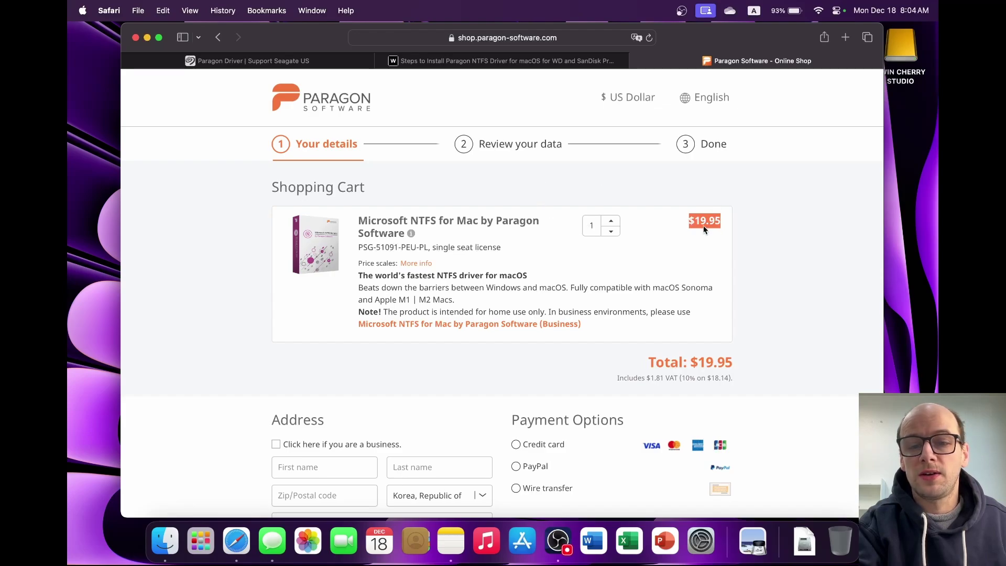
{"action": "left_click", "coordinate": [504, 61]}
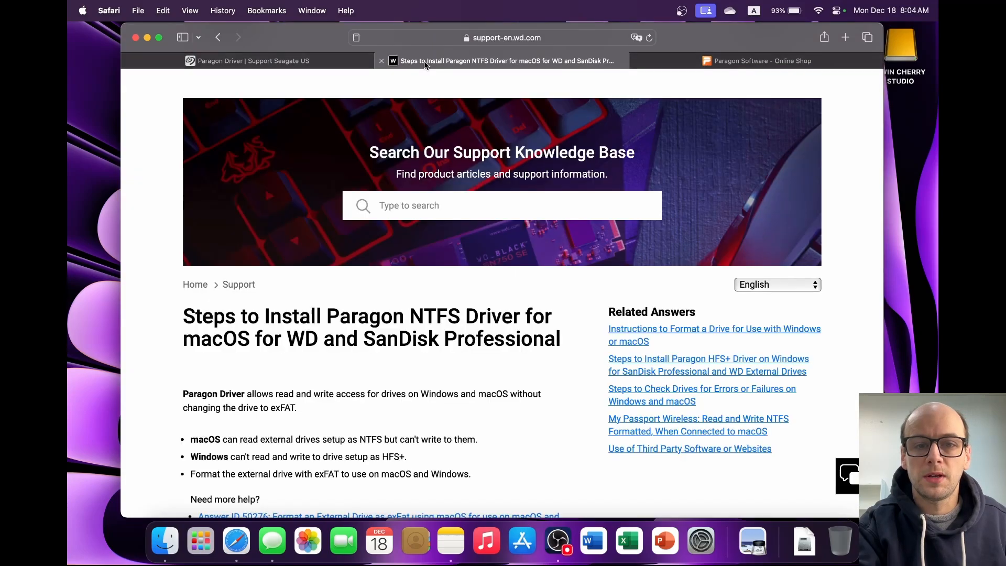
{"action": "mouse_move", "coordinate": [296, 54]}
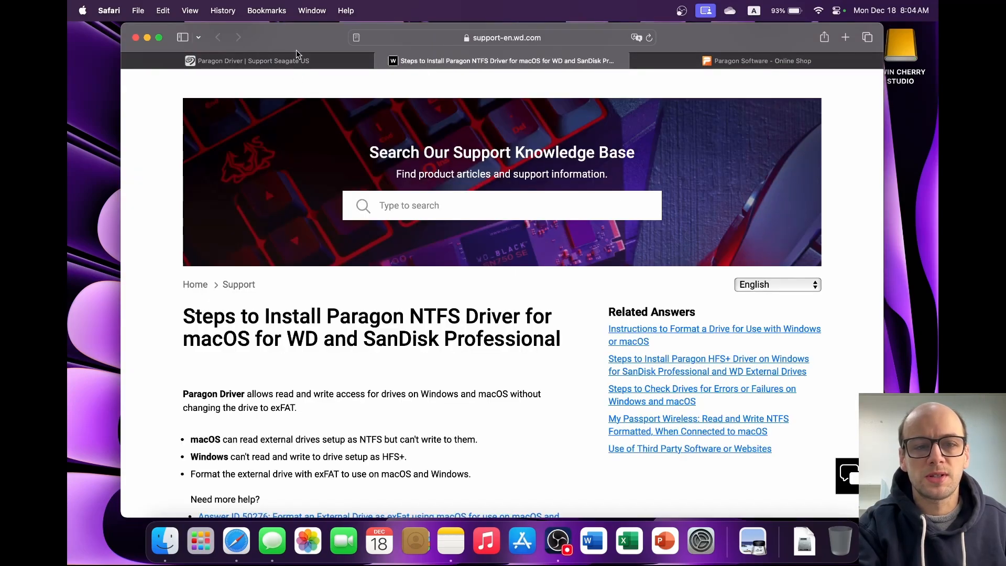
Show the Seagate Paragon Driver support page's Downloads section with its Mac driver versions.
{"action": "left_click", "coordinate": [247, 61]}
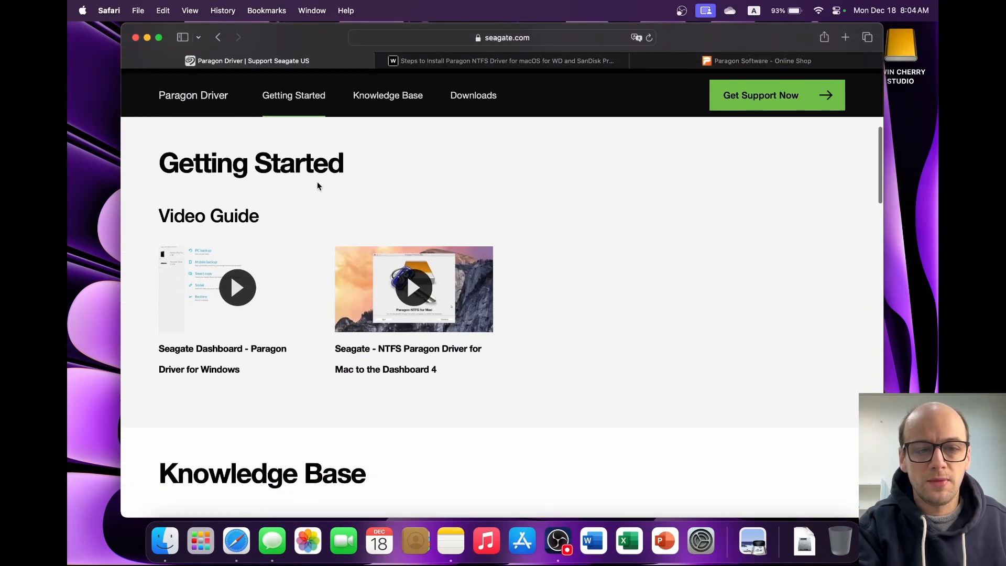
{"action": "scroll", "scroll_direction": "down", "scroll_amount": 3}
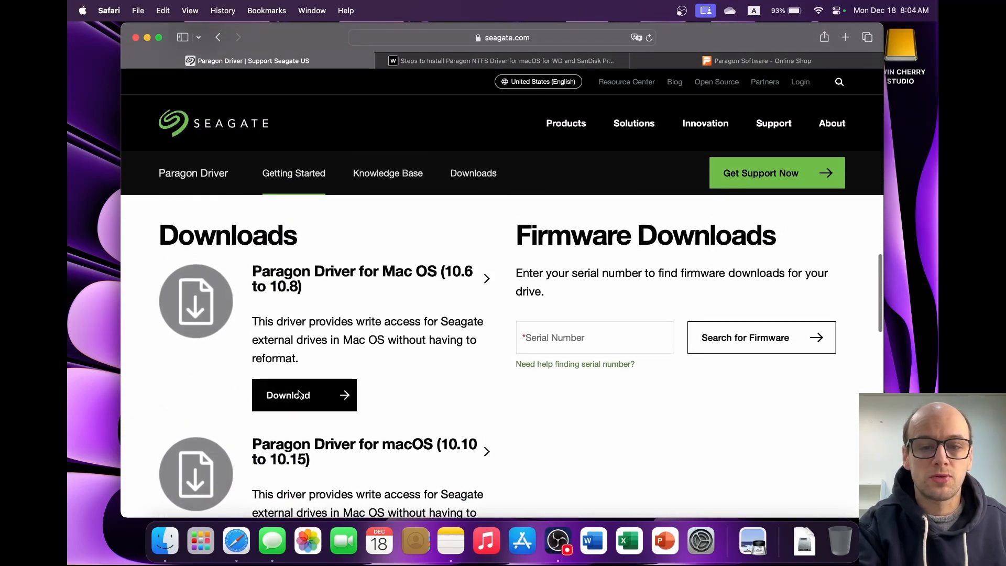
Reach the WD article's Download and Install steps and start the Paragon NTFS driver for Mac download.
{"action": "left_click", "coordinate": [507, 60]}
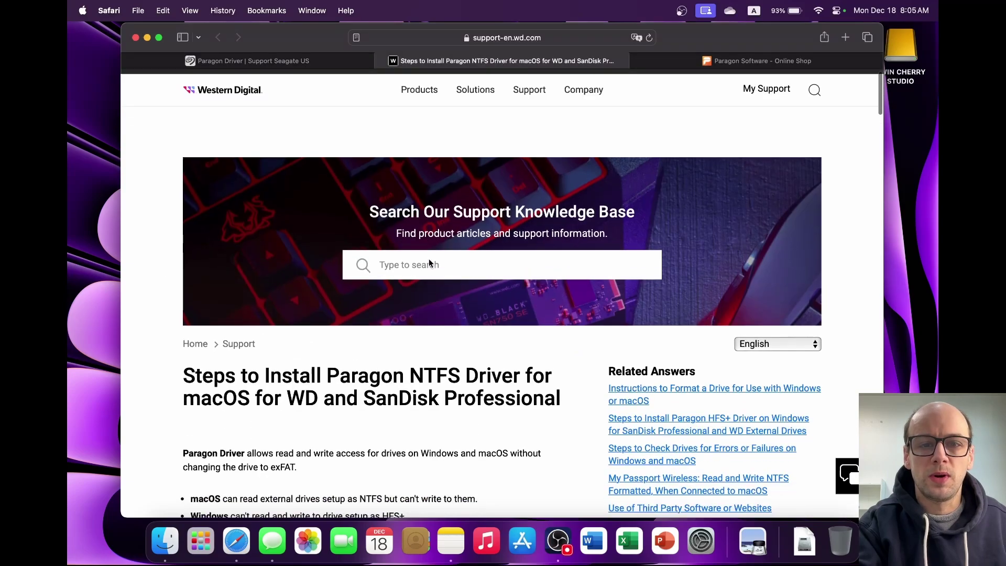
{"action": "scroll", "scroll_direction": "down", "scroll_amount": 3}
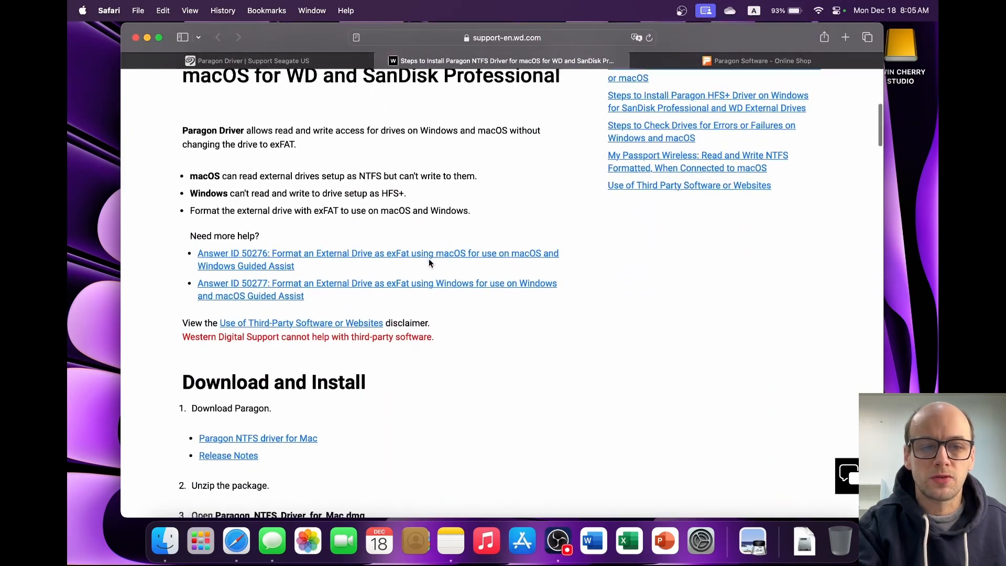
{"action": "scroll", "scroll_direction": "down", "scroll_amount": 3}
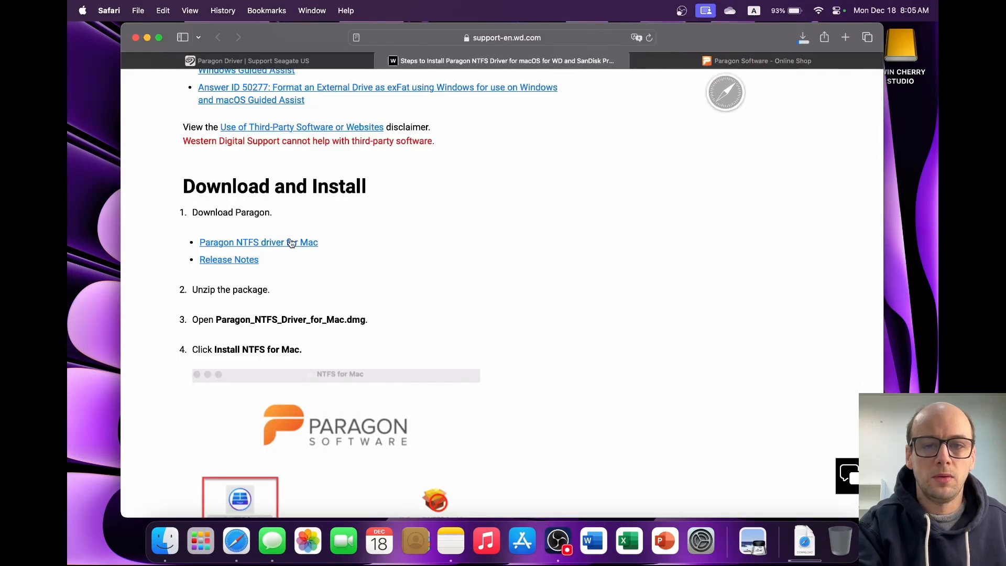
{"action": "mouse_move", "coordinate": [803, 540]}
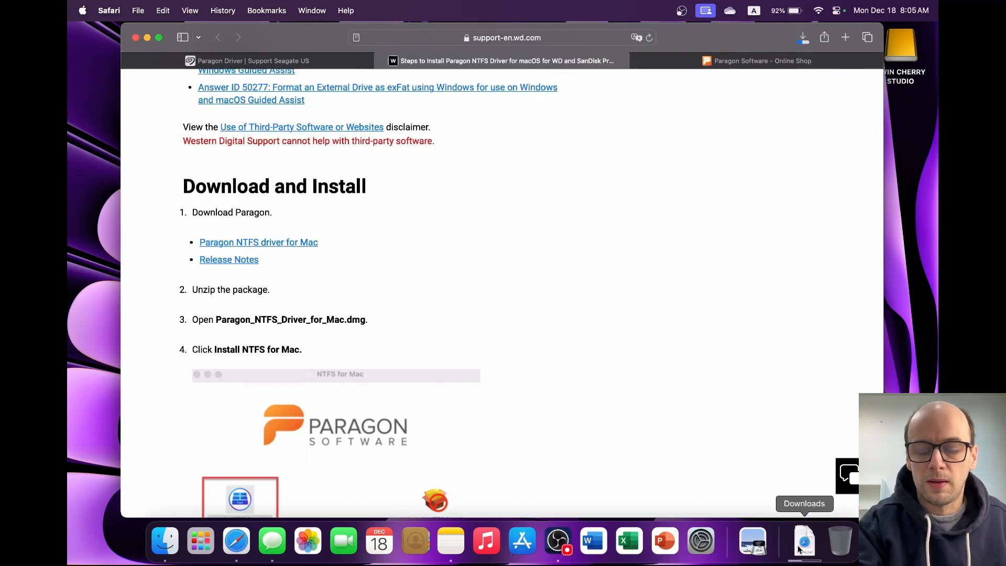
Open Paragon_NTFS_Driver_for_Mac.dmg from the Downloads folder.
{"action": "left_click", "coordinate": [803, 541]}
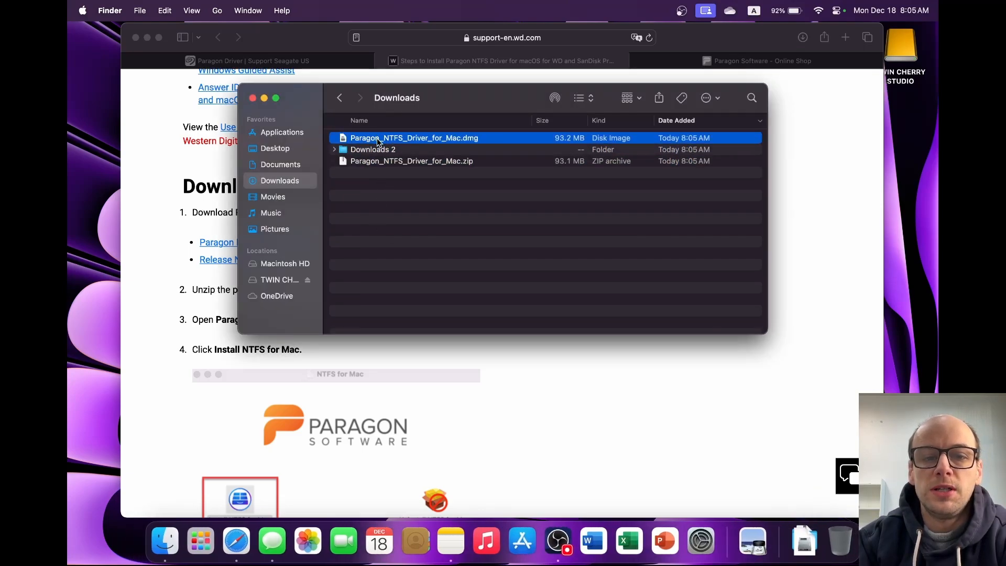
{"action": "double_click", "coordinate": [413, 137]}
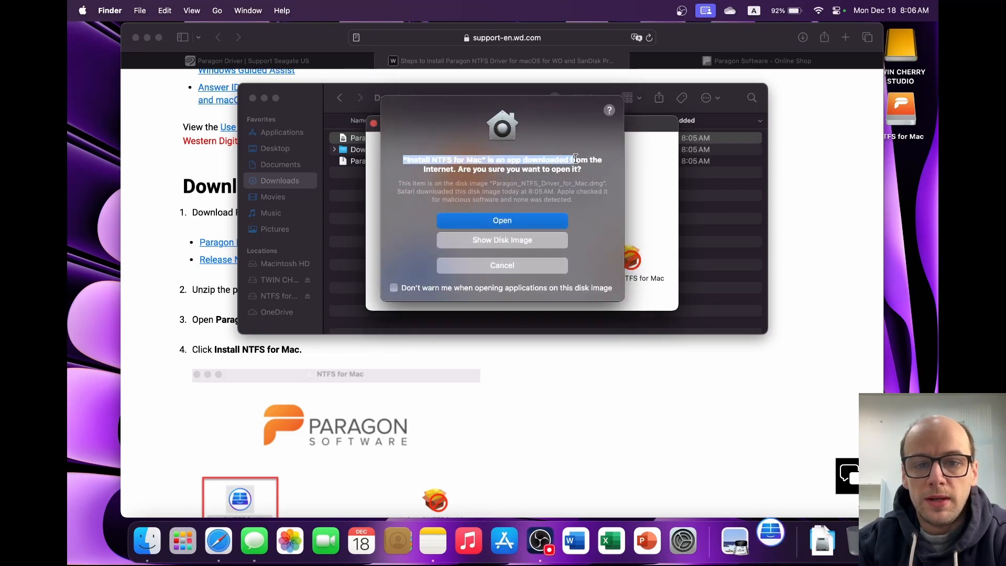
Launch Install NTFS for Mac without future warnings, accept the license and proceed to installation.
{"action": "left_click", "coordinate": [394, 287]}
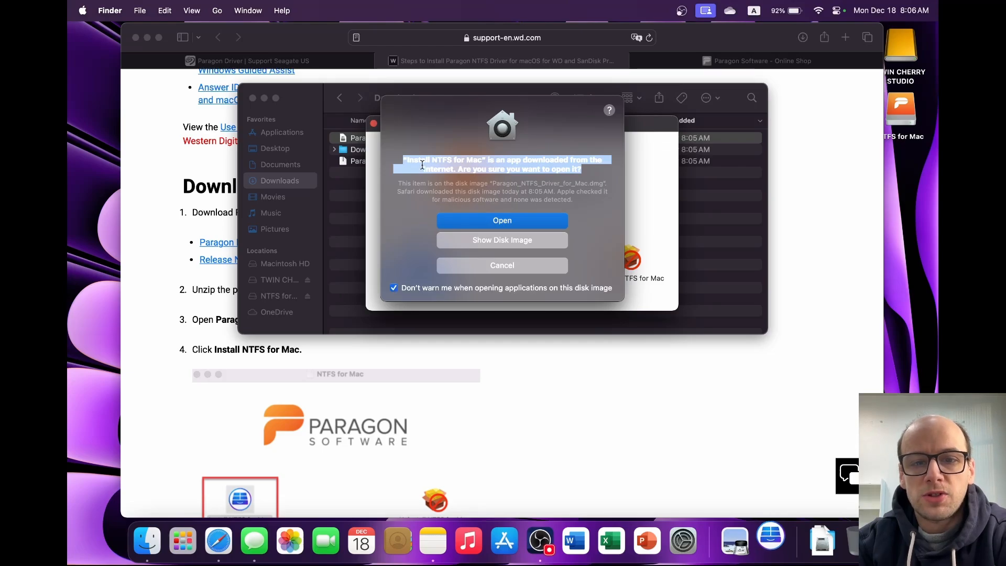
{"action": "mouse_move", "coordinate": [481, 218]}
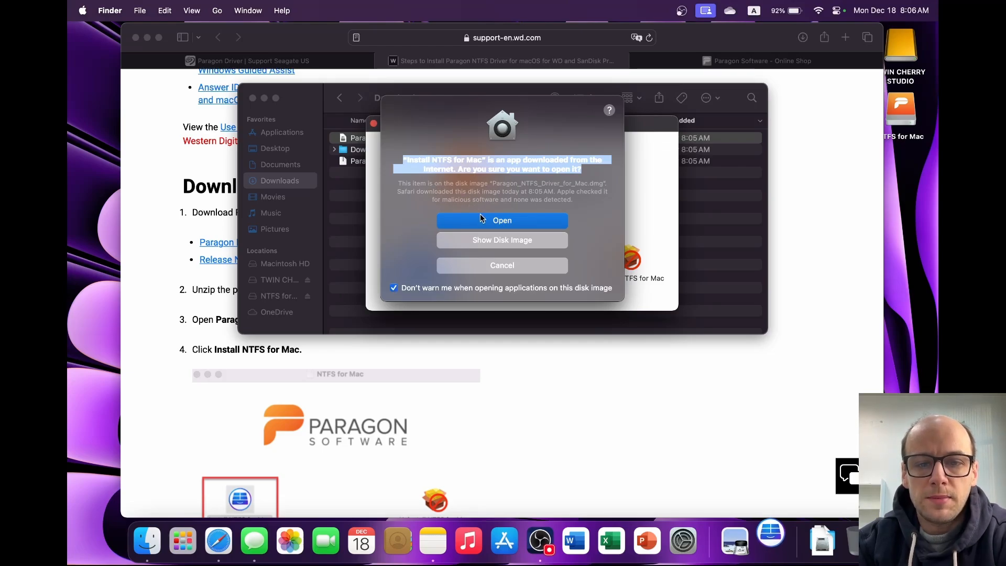
{"action": "left_click", "coordinate": [502, 221]}
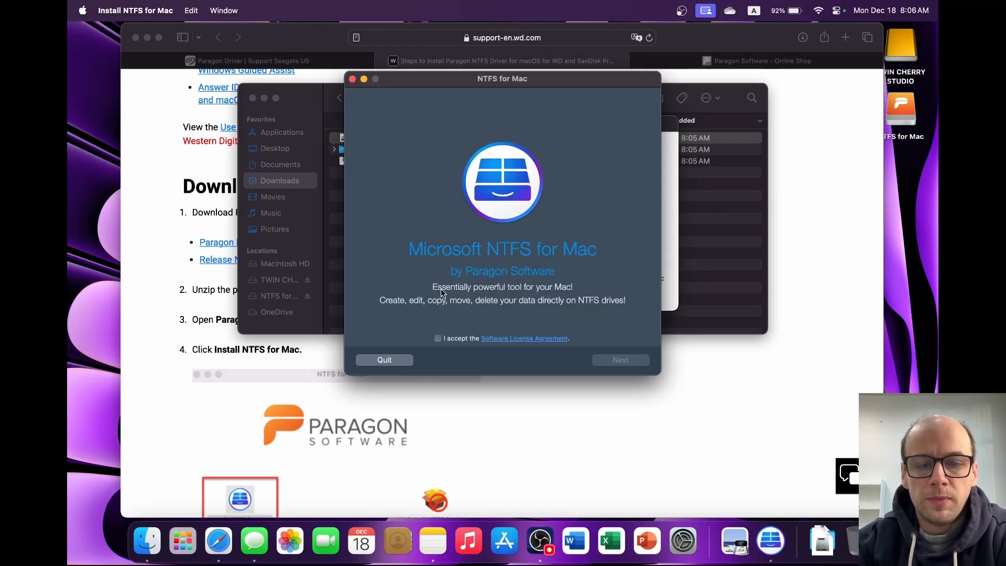
{"action": "left_click", "coordinate": [438, 338]}
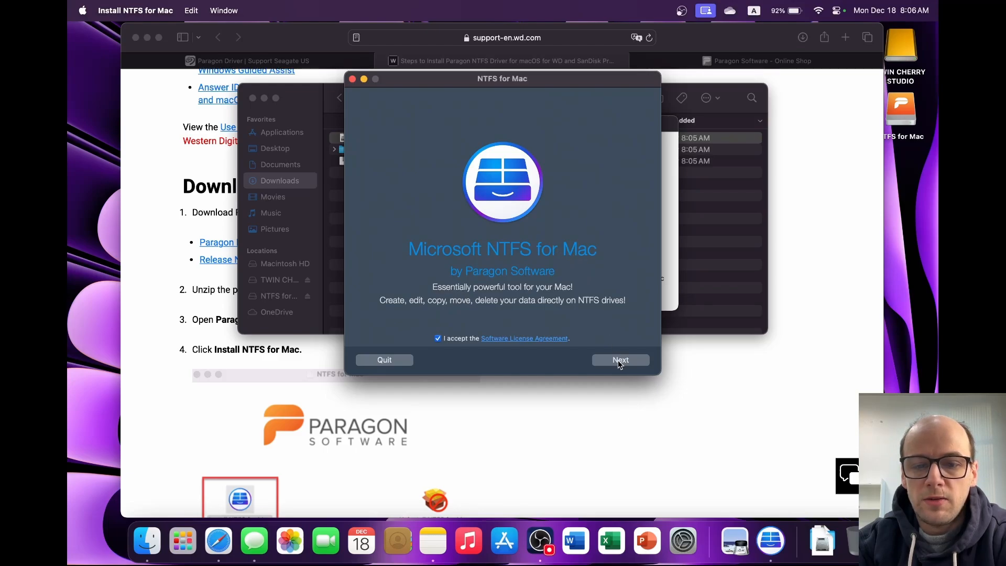
{"action": "left_click", "coordinate": [619, 359]}
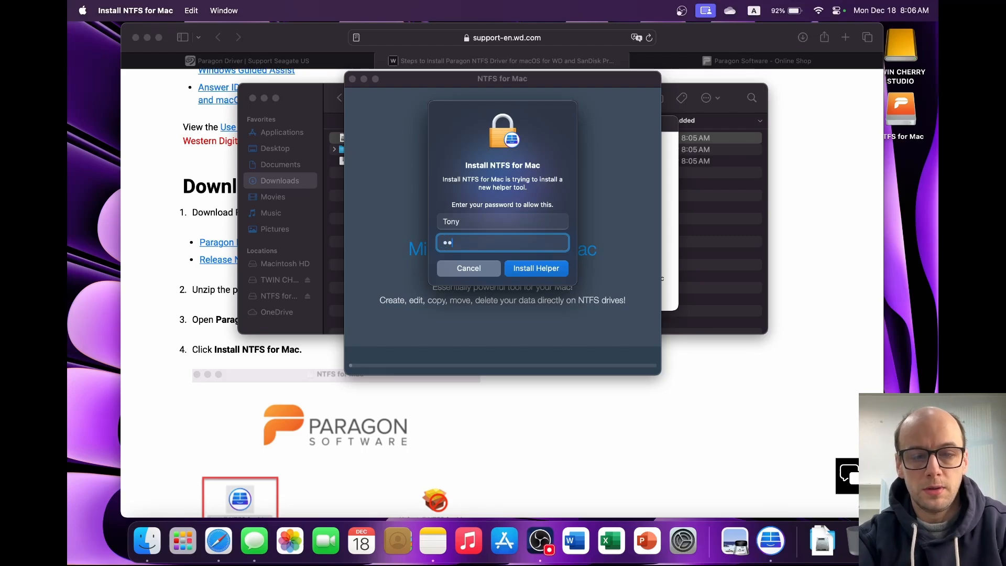
Authorise the helper tool with the password and go to security settings for the blocked extension.
{"action": "type", "text": "••"}
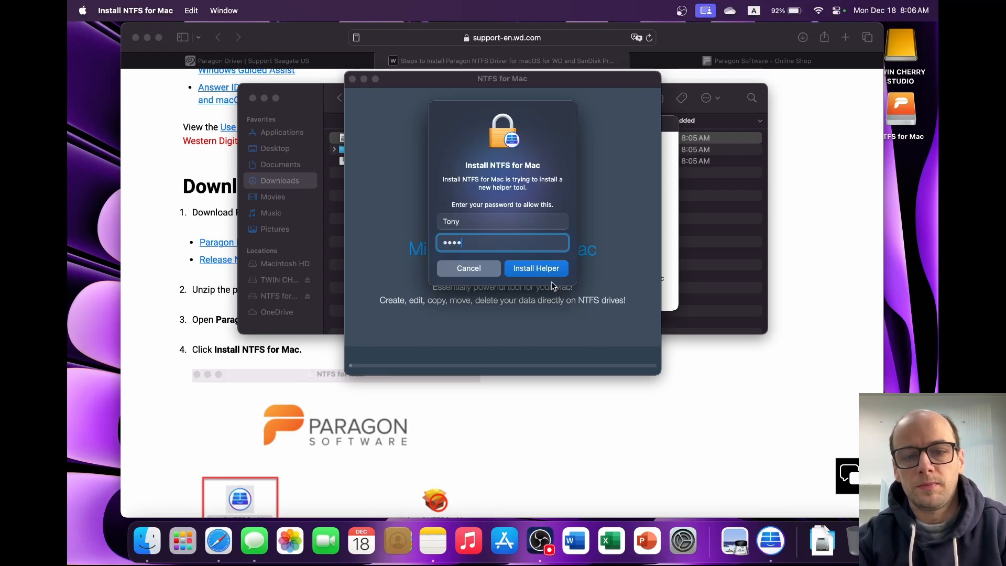
{"action": "left_click", "coordinate": [535, 268]}
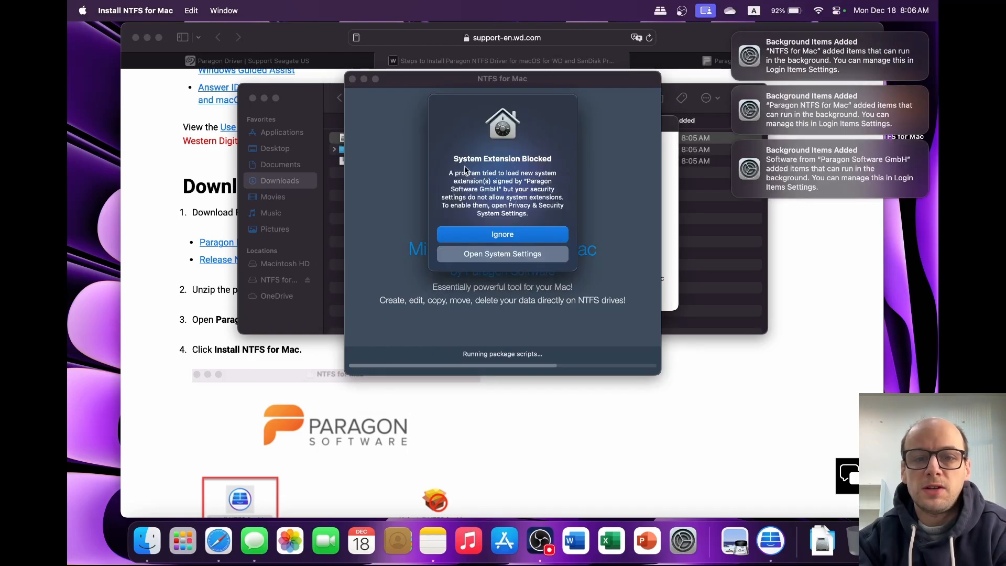
{"action": "left_click", "coordinate": [502, 254]}
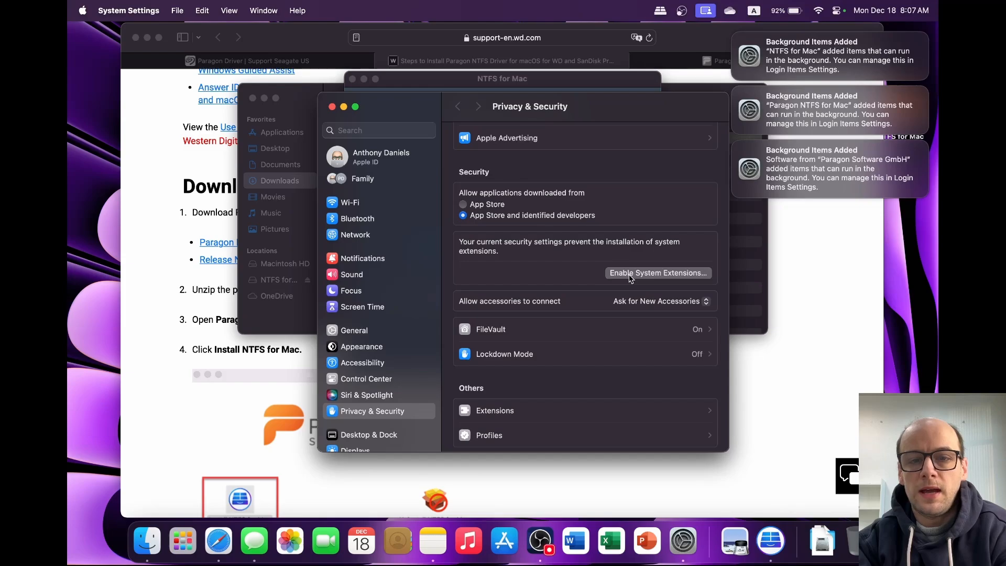
Enable System Extensions in Privacy & Security, authenticating with a password instead of Touch ID.
{"action": "left_click", "coordinate": [657, 272]}
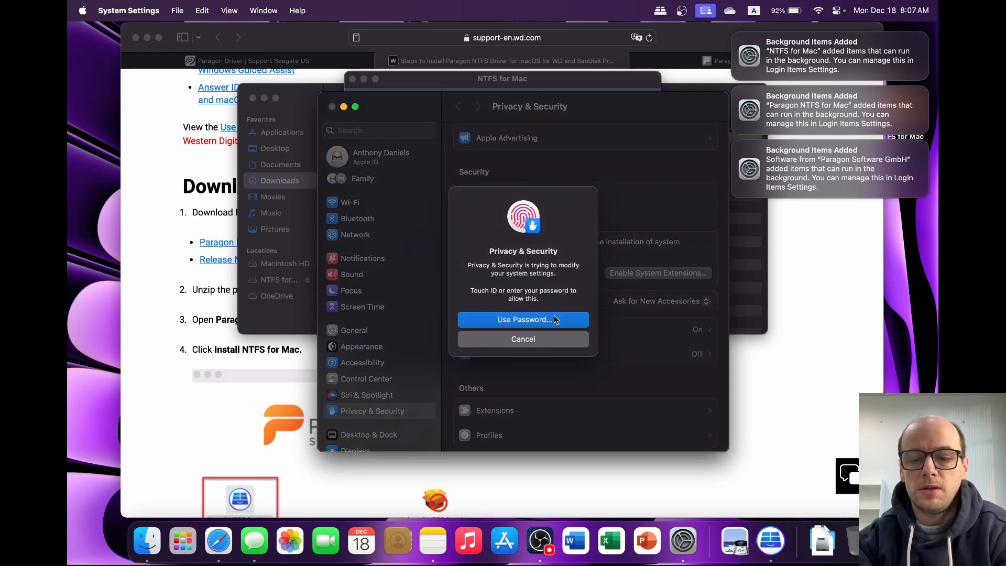
{"action": "left_click", "coordinate": [523, 320]}
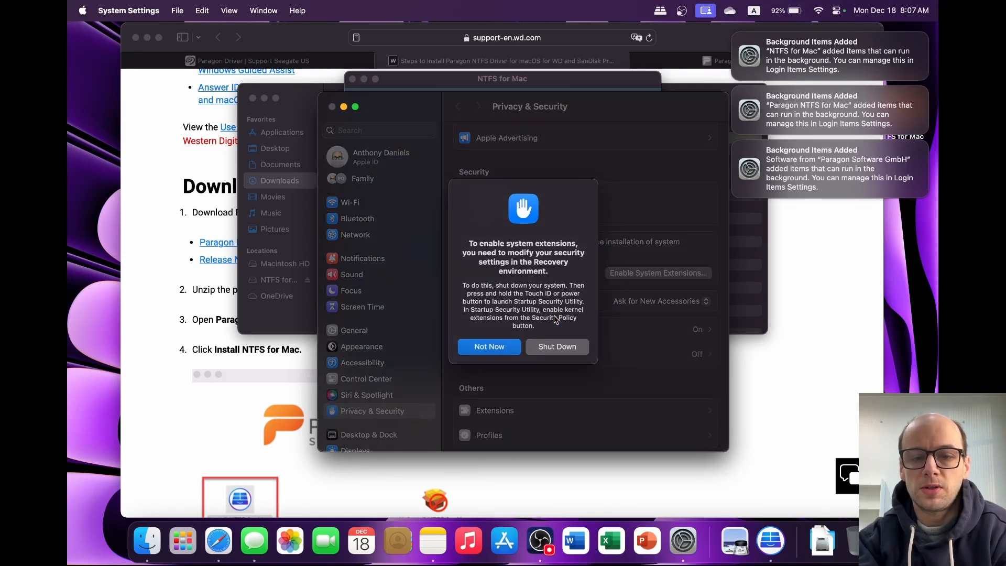